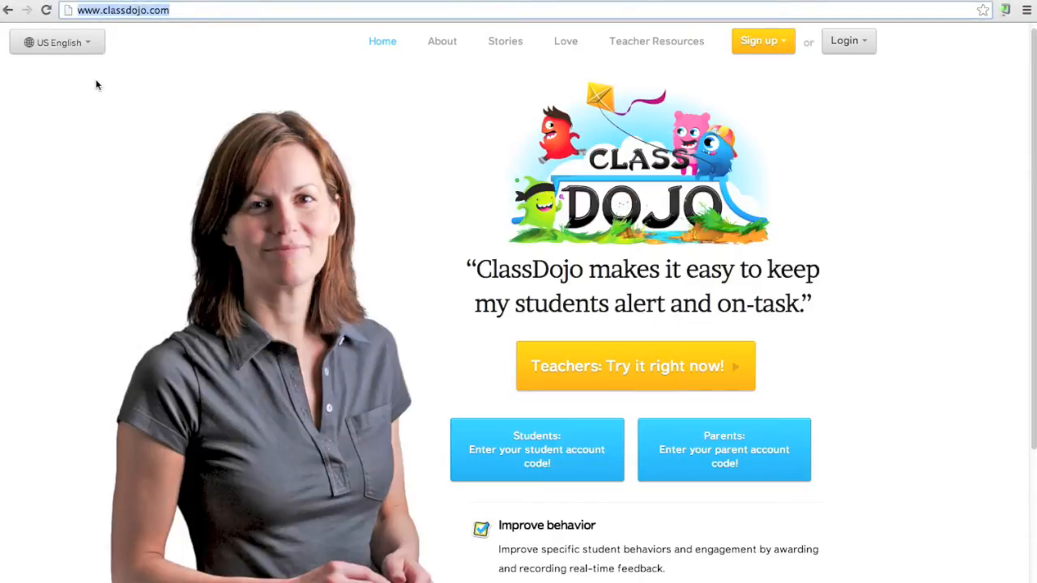
mouse_move(708, 71)
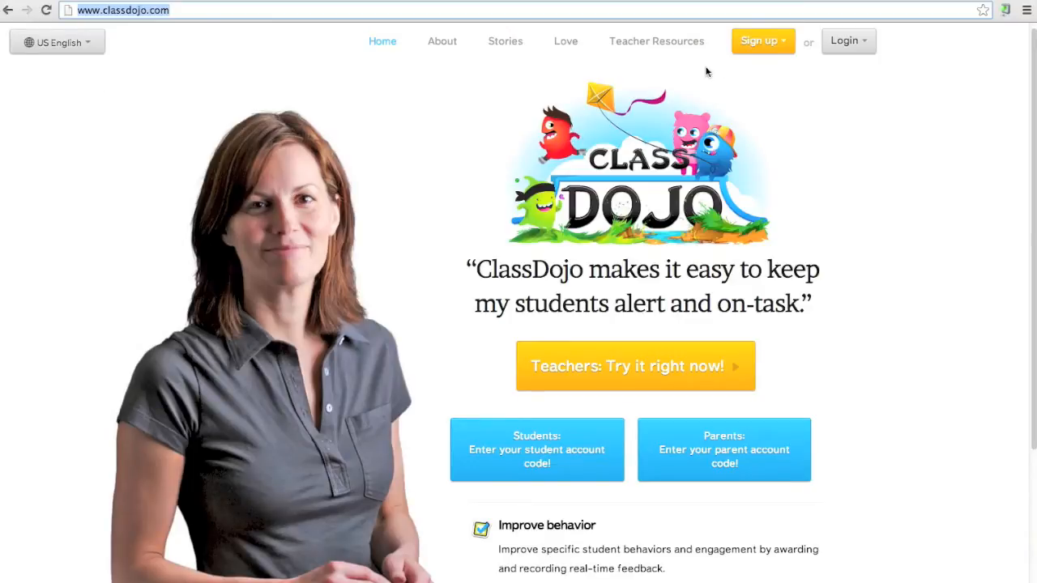
Open the Teachers registration form from the homepage's Sign up options
click(761, 41)
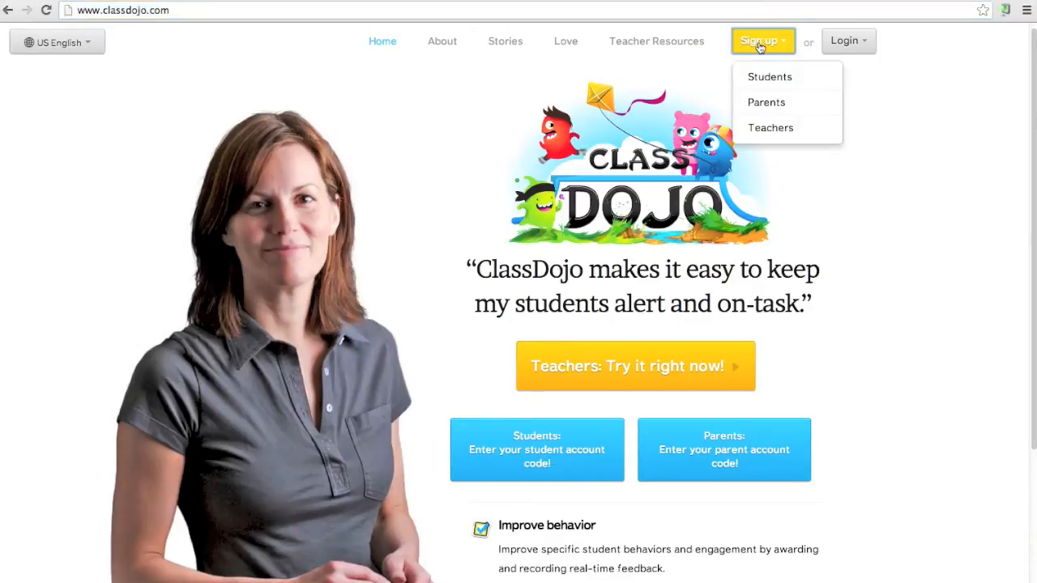
mouse_move(771, 128)
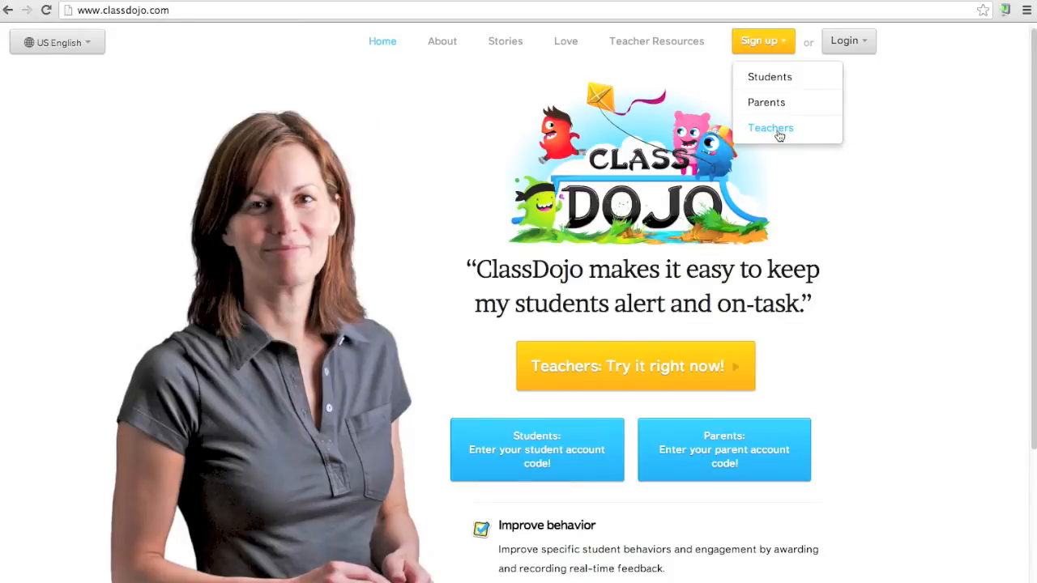
click(771, 127)
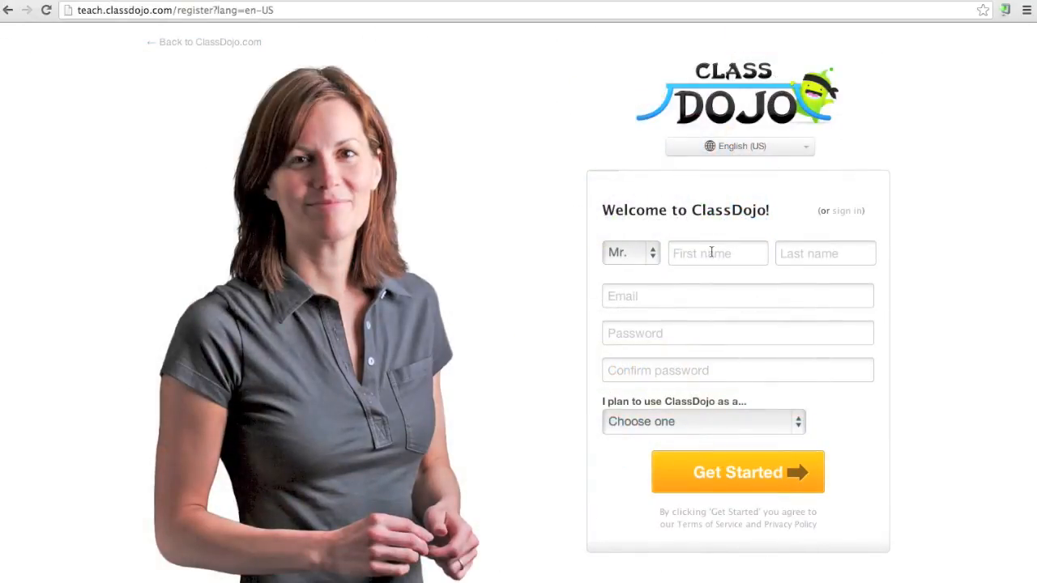
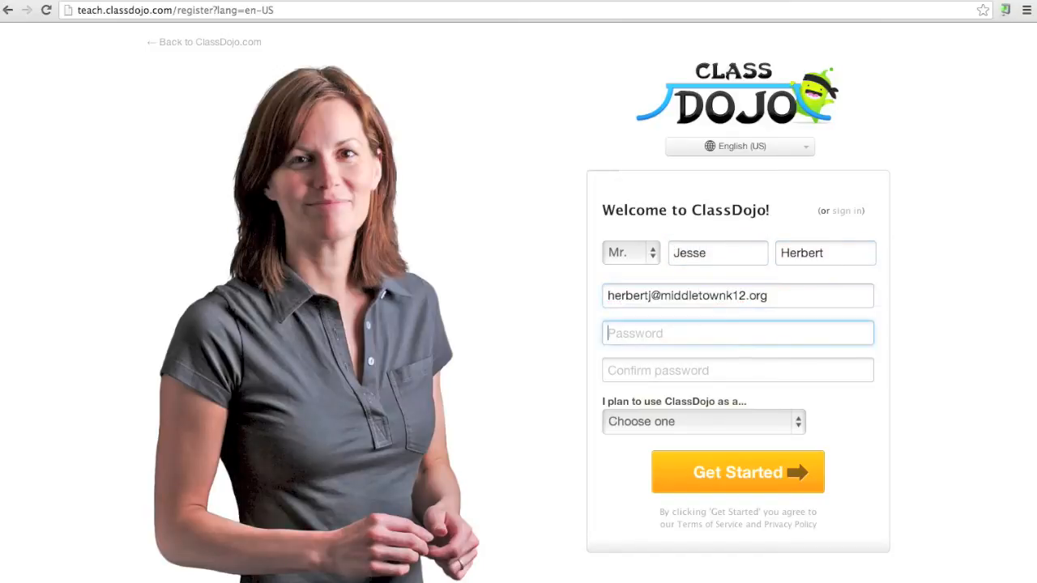
Register teacher Herbert with name, email and password, and submit the form
click(703, 421)
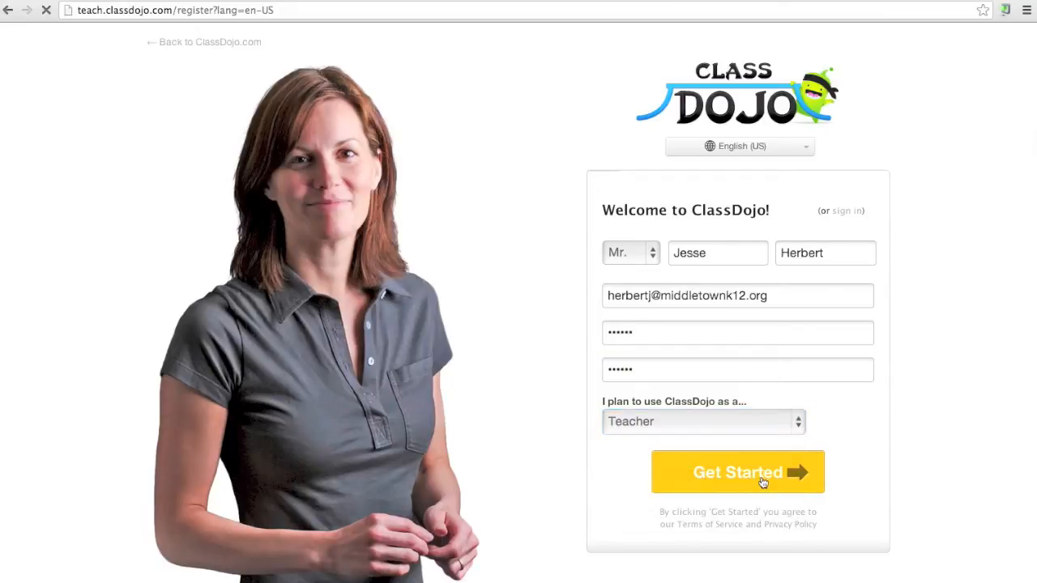
click(737, 473)
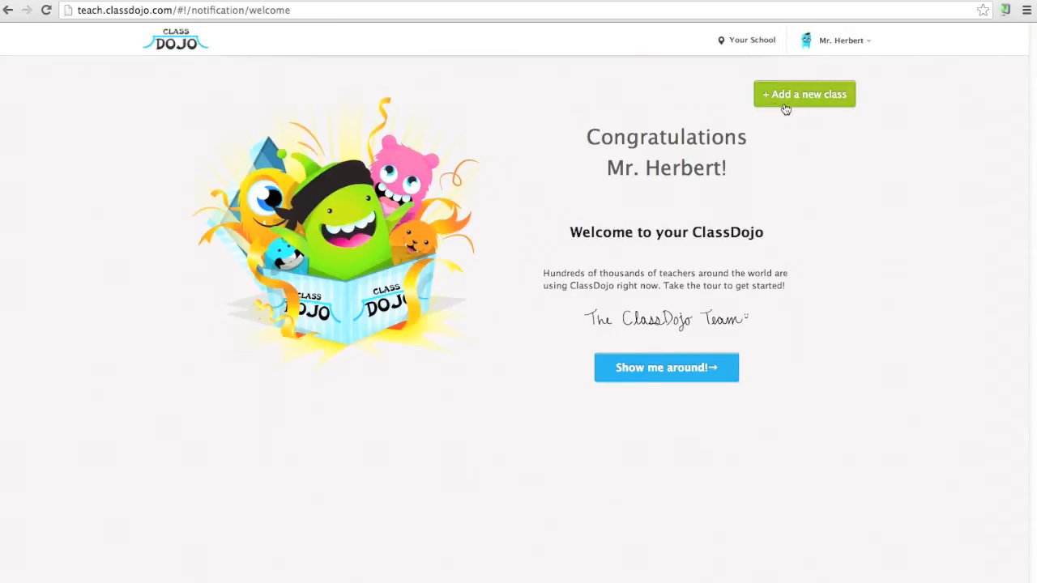
Create a Kindergarten, General education class named 'Mr. Herberts's Class'
click(804, 94)
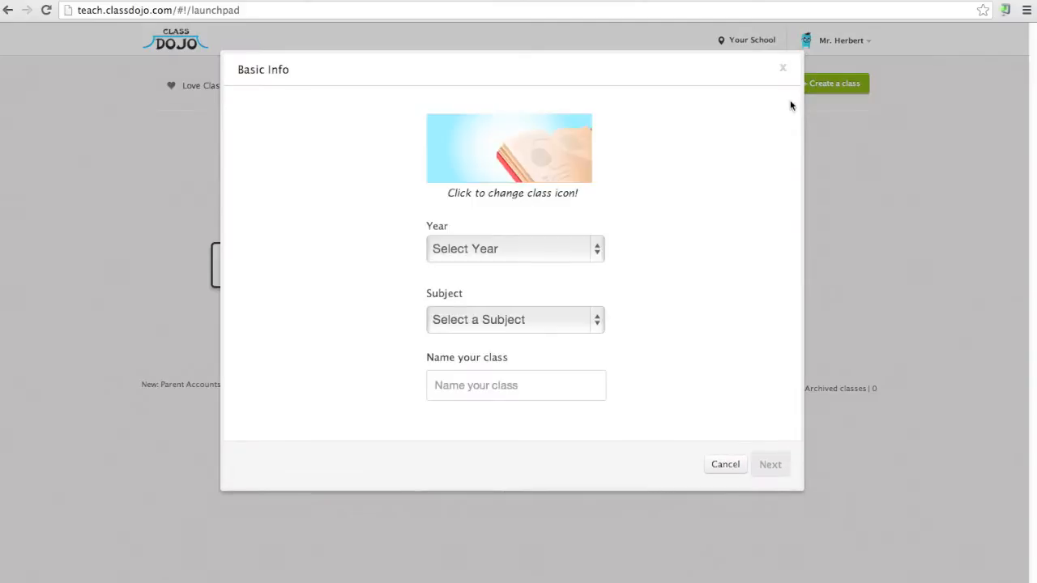
mouse_move(428, 231)
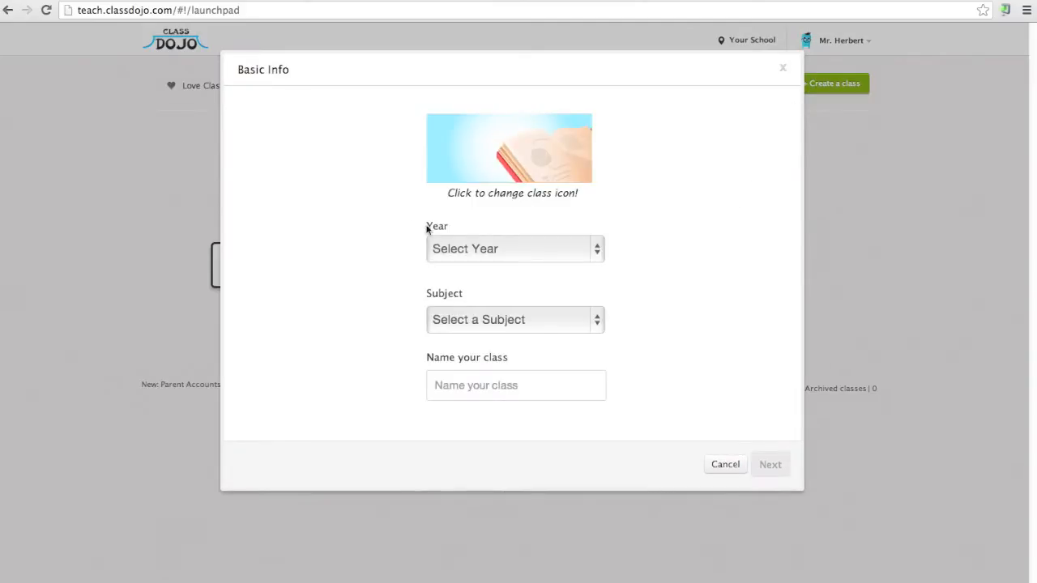
click(514, 249)
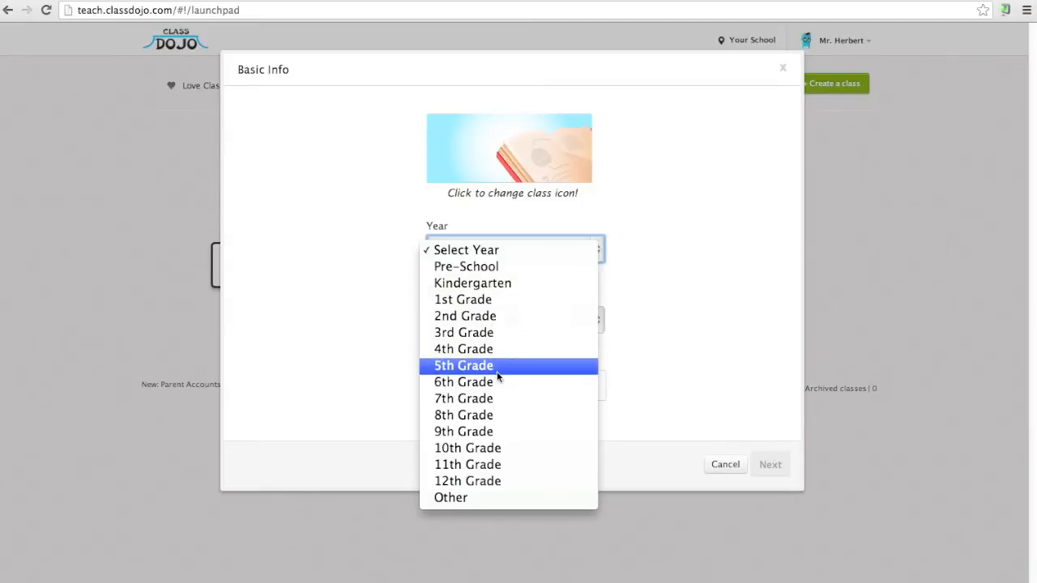
click(472, 283)
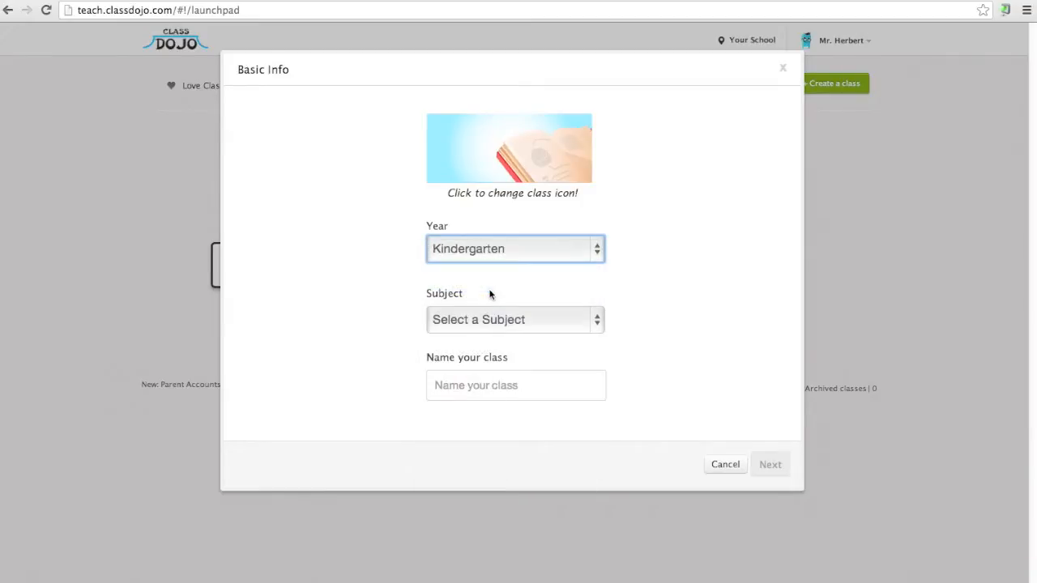
click(515, 320)
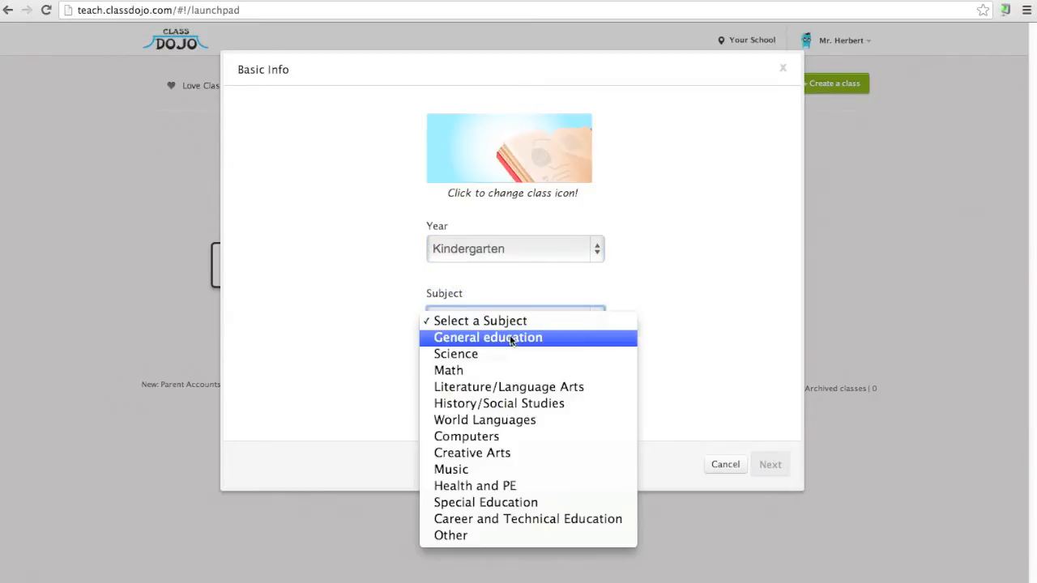
click(488, 337)
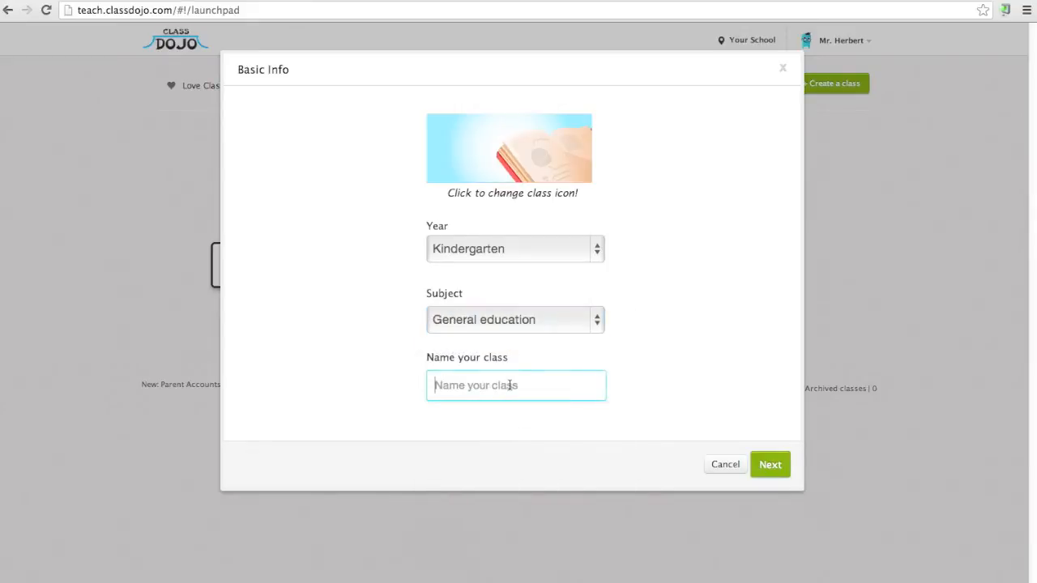
text(Mr. He)
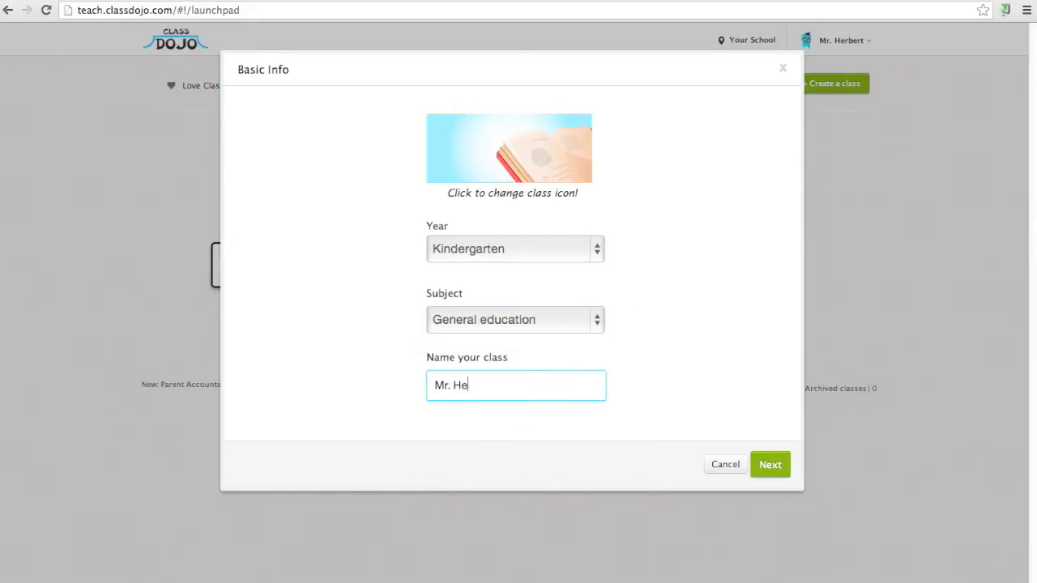
text(rberts)
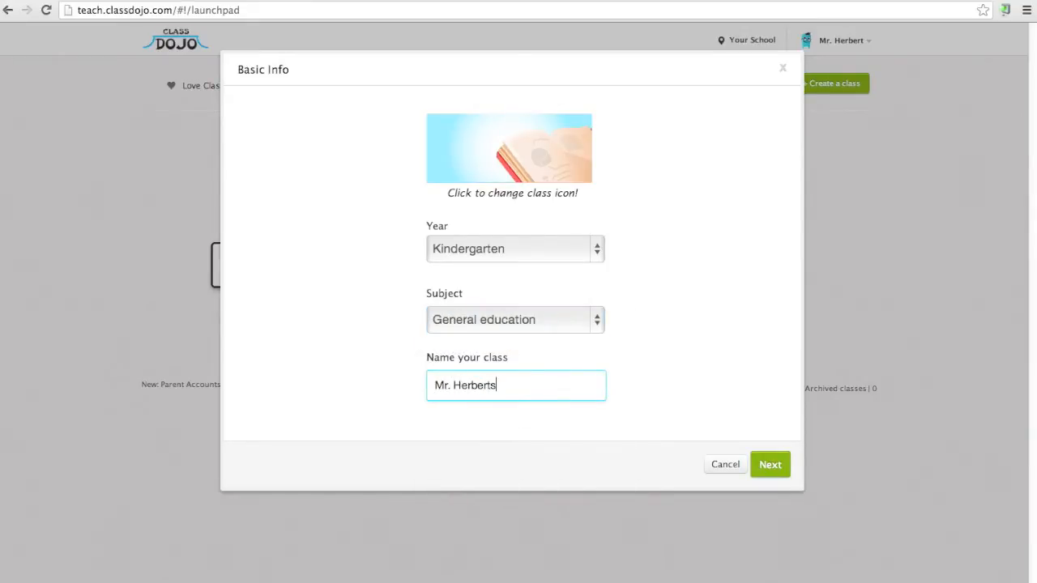
text('s Class)
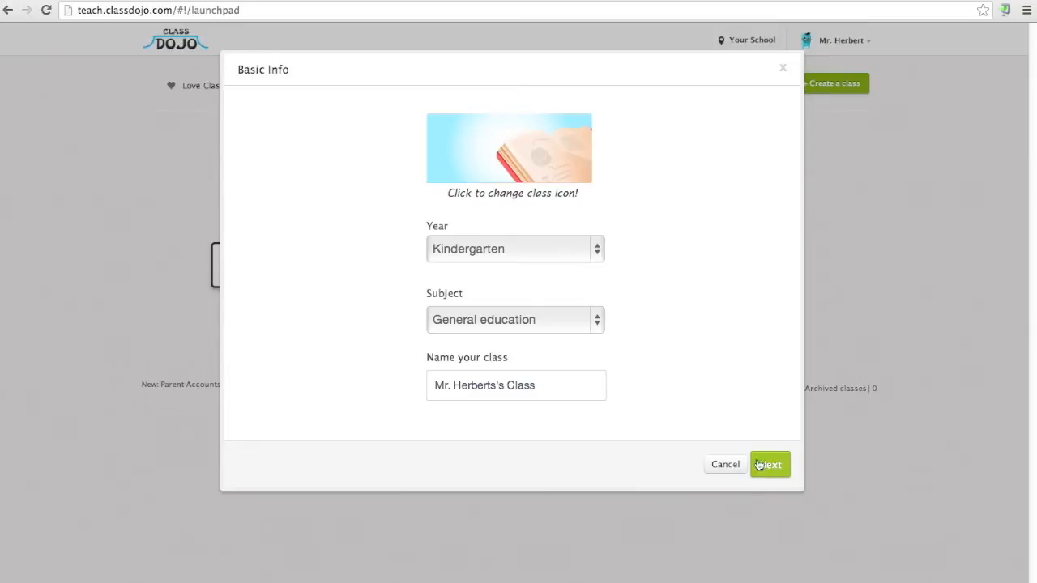
Add students Chrissy, Sarah, Erin, Tom, Sam and John to the class roster
click(769, 464)
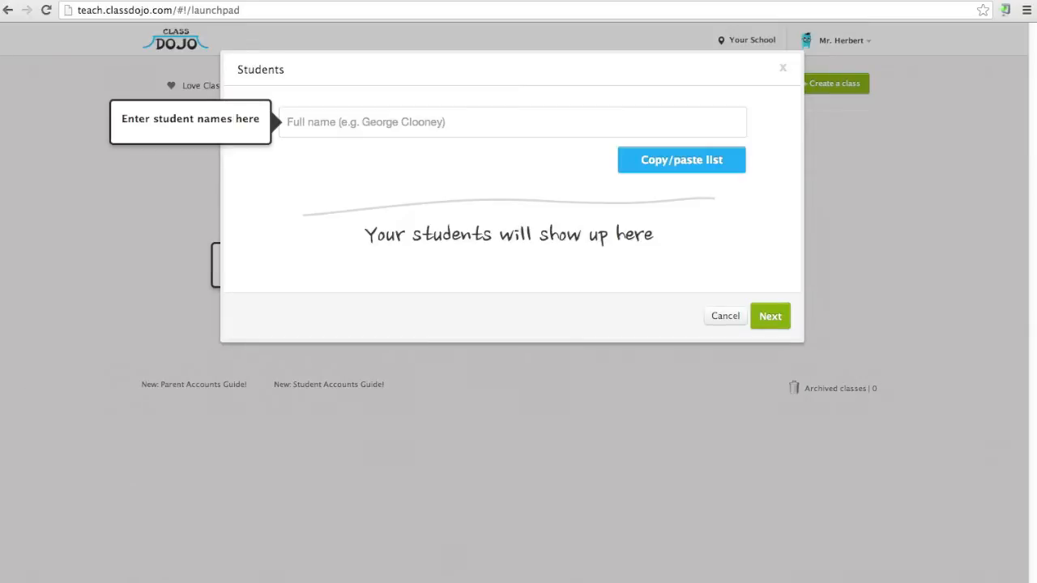
click(512, 122)
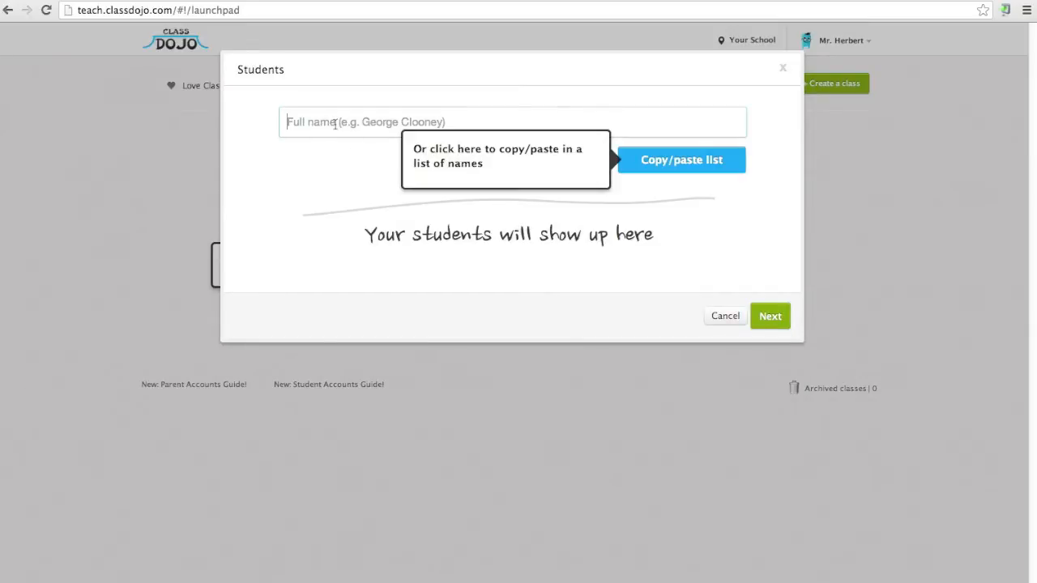
text(J)
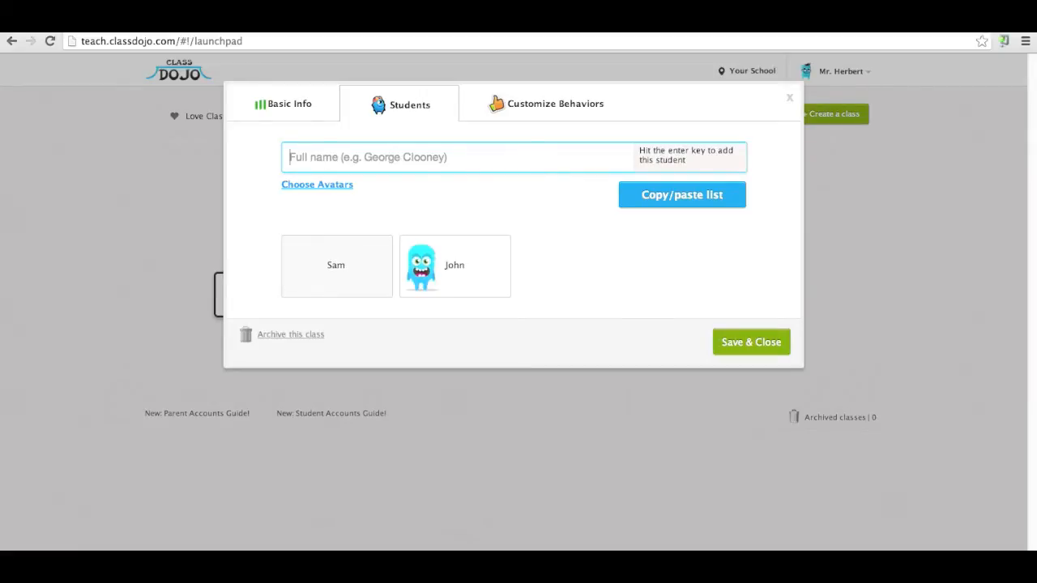
text(E)
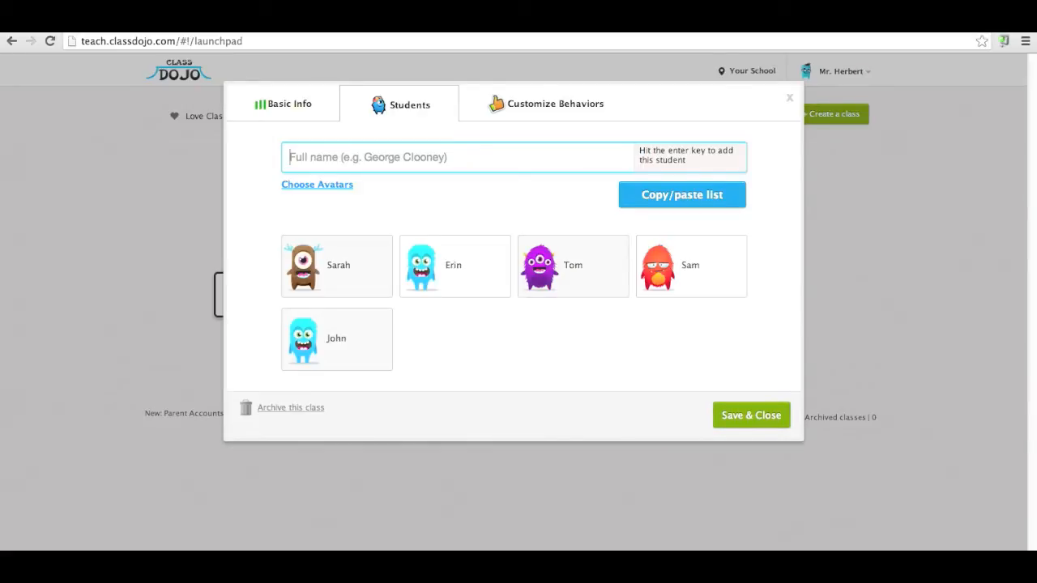
text(Chr)
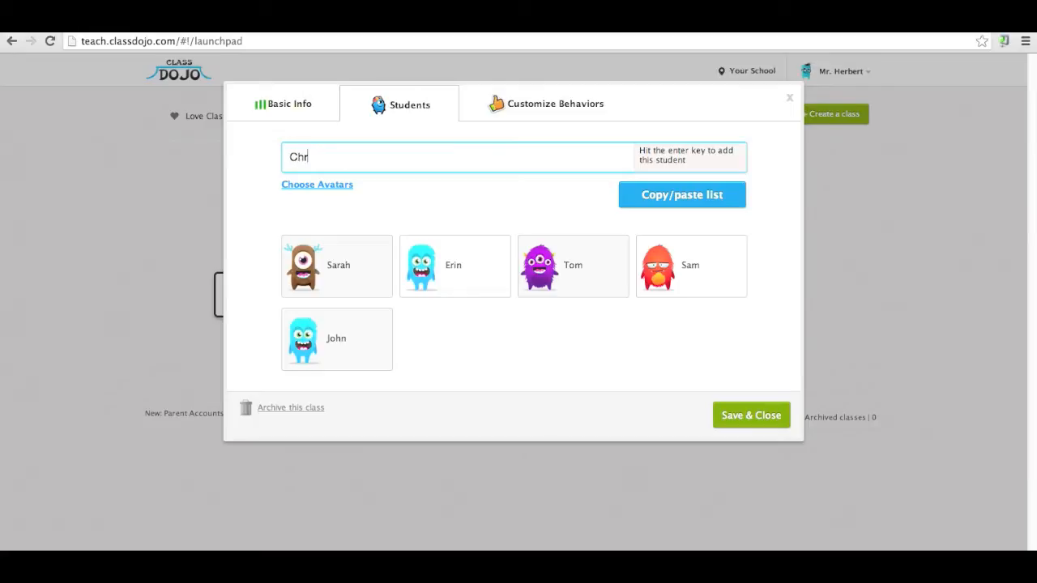
key(enter)
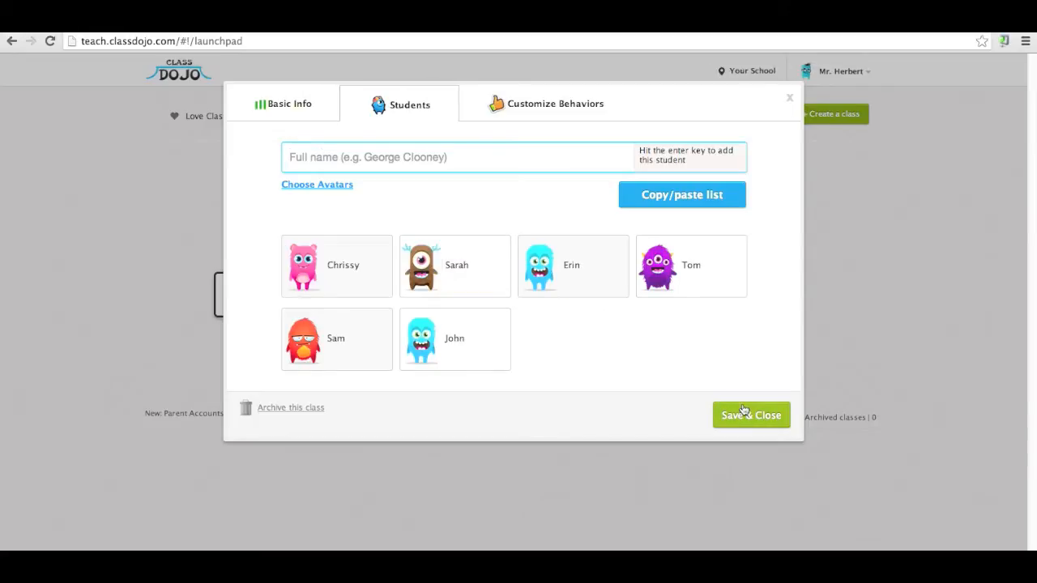
Save the class, decline connecting student accounts, and start Mr. Herberts's Class
click(751, 415)
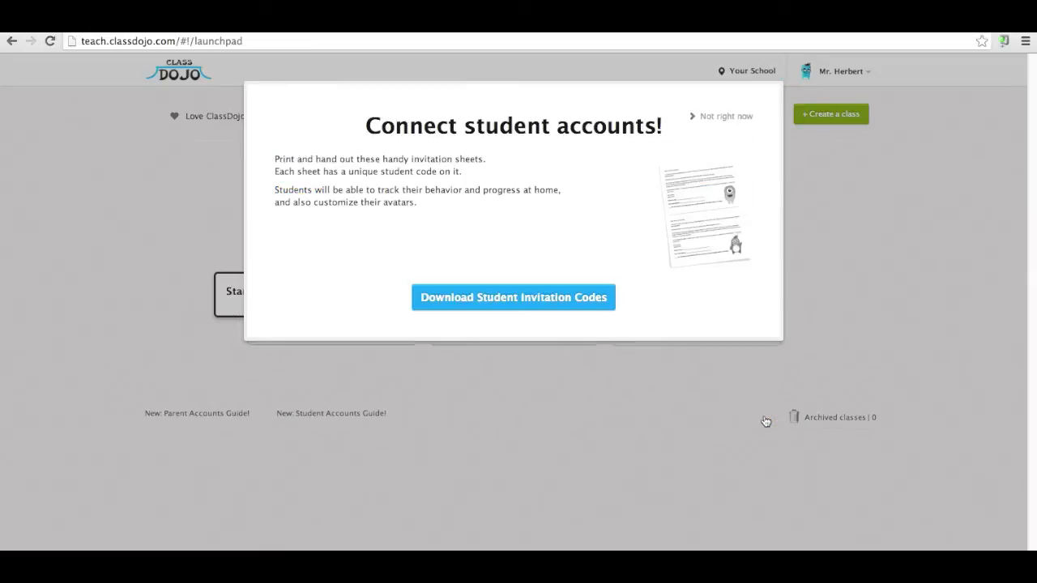
mouse_move(586, 192)
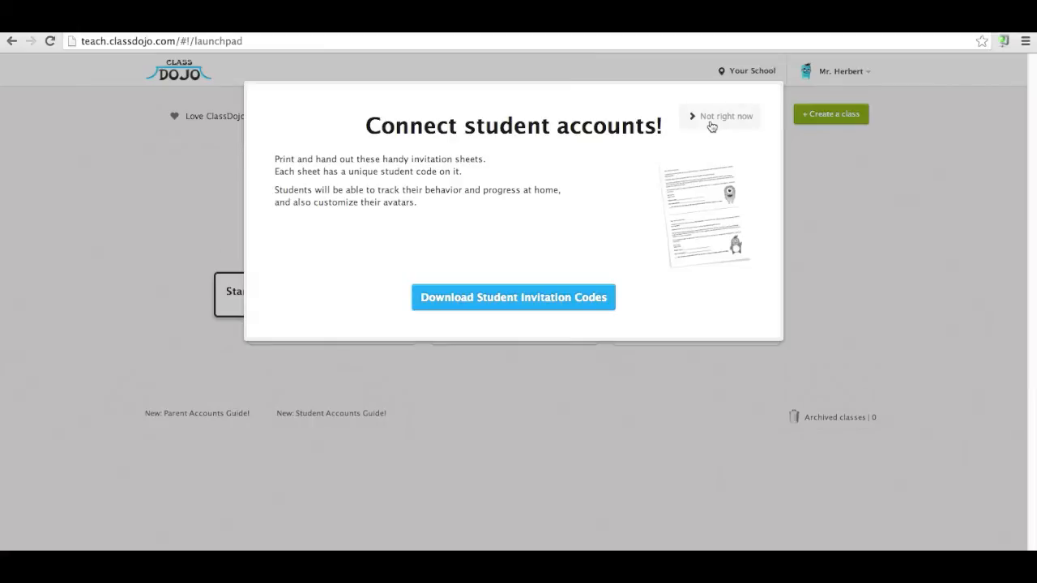
click(721, 116)
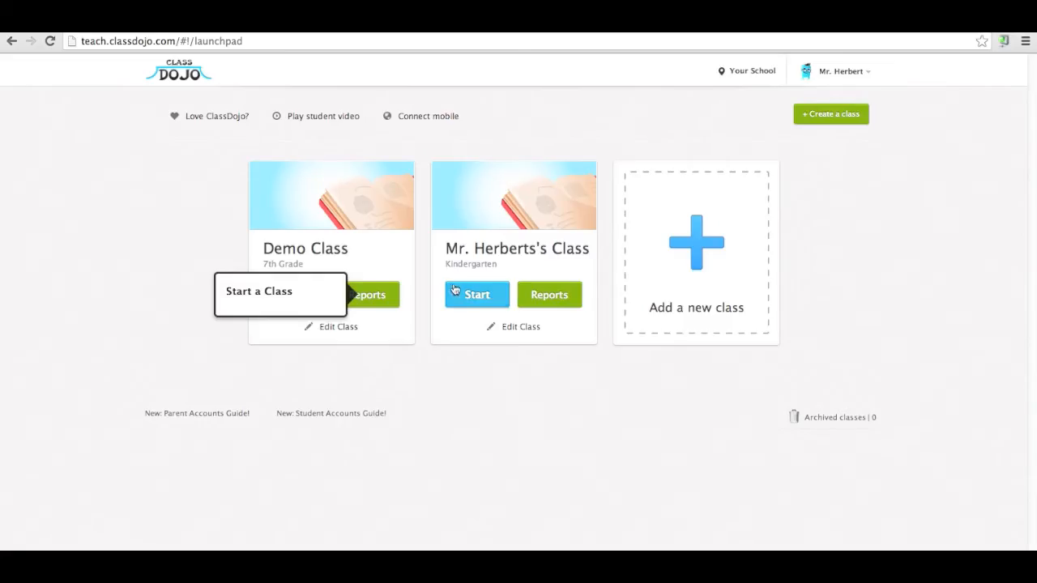
click(476, 294)
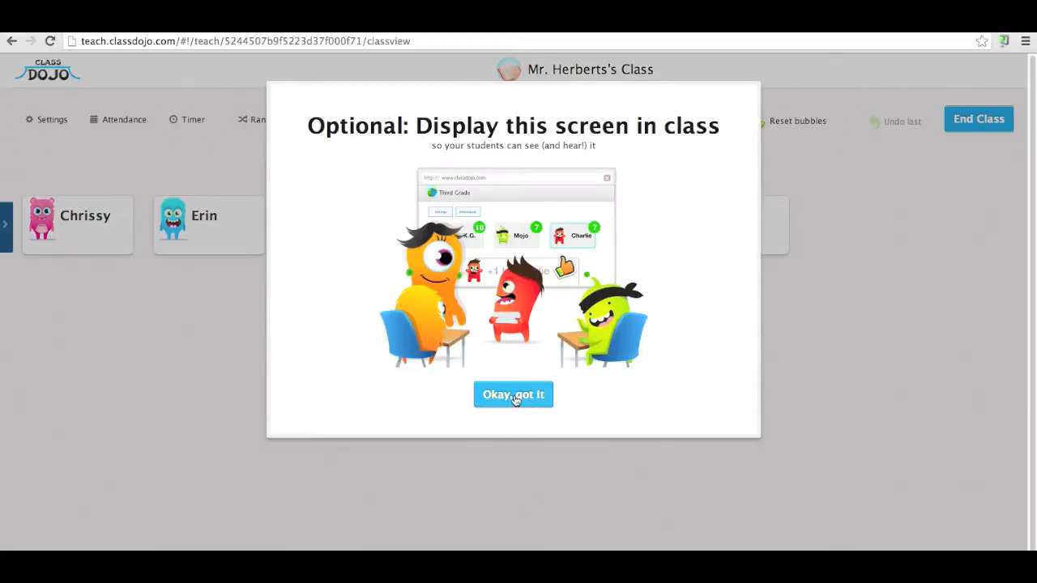
Dismiss the classroom display notice and open Erin's award choices
click(513, 394)
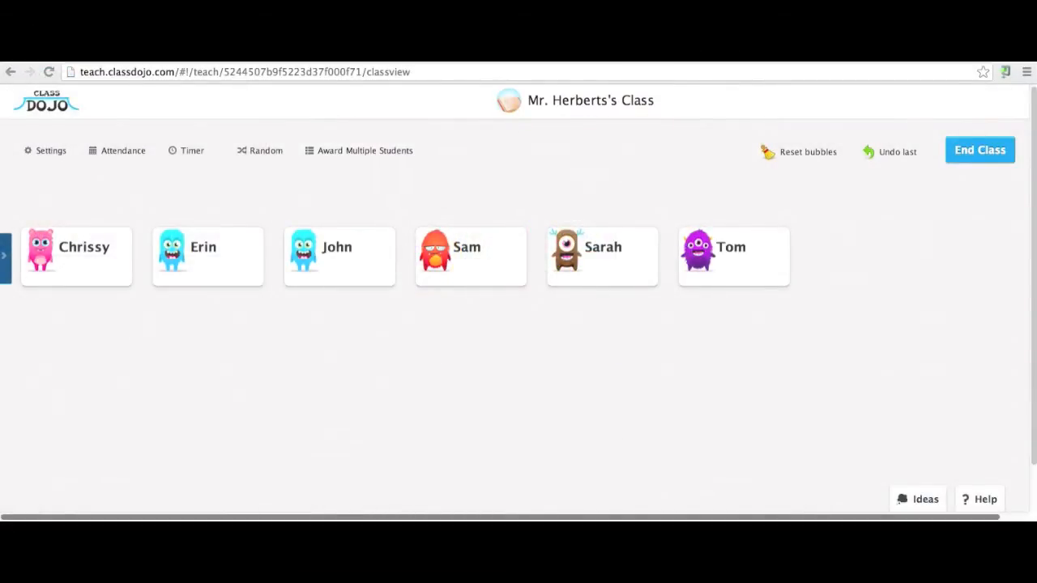
mouse_move(235, 444)
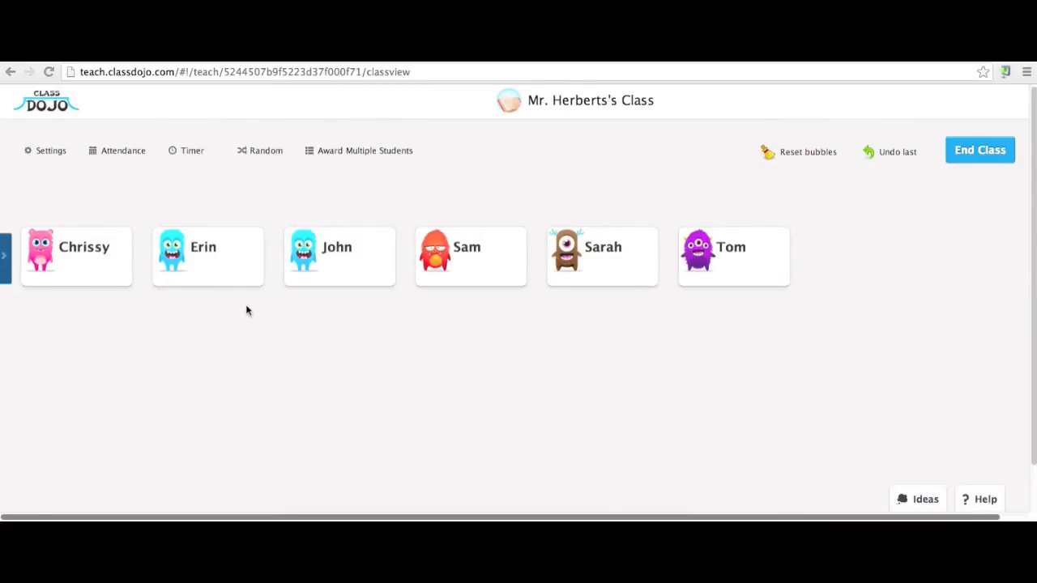
mouse_move(224, 276)
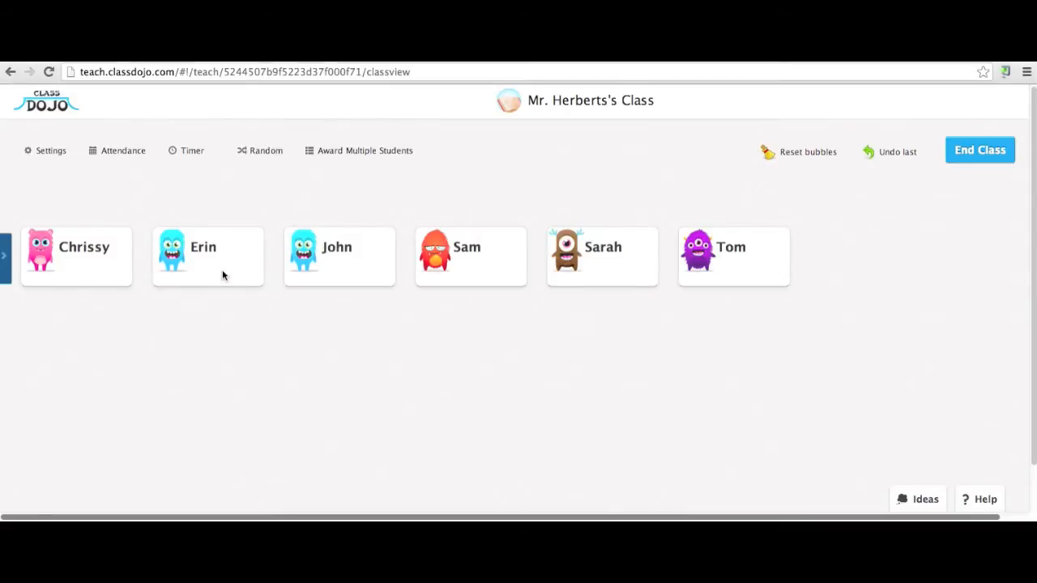
click(207, 256)
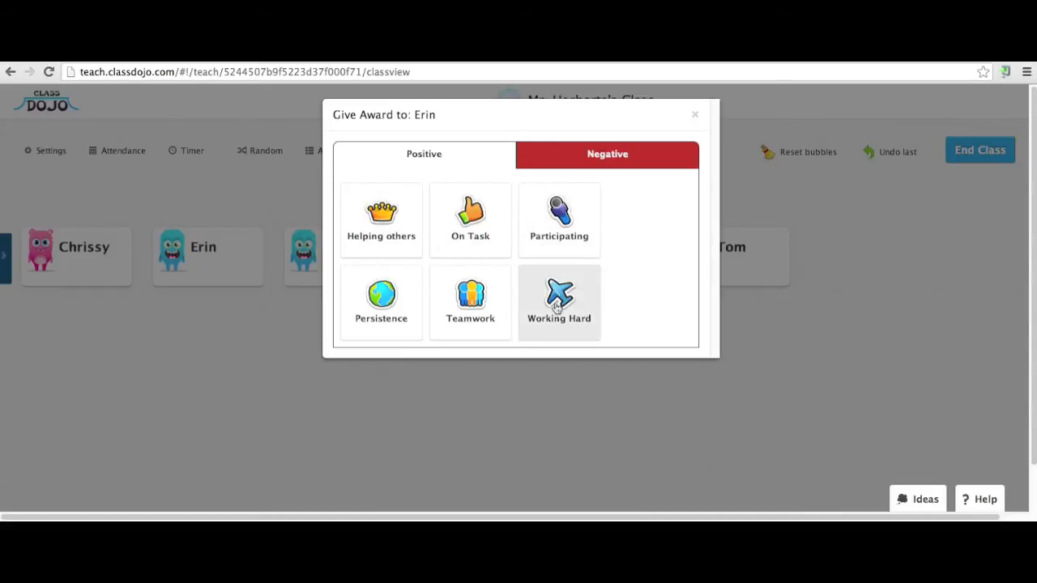
Give Erin and Sam each a Working Hard point
click(559, 301)
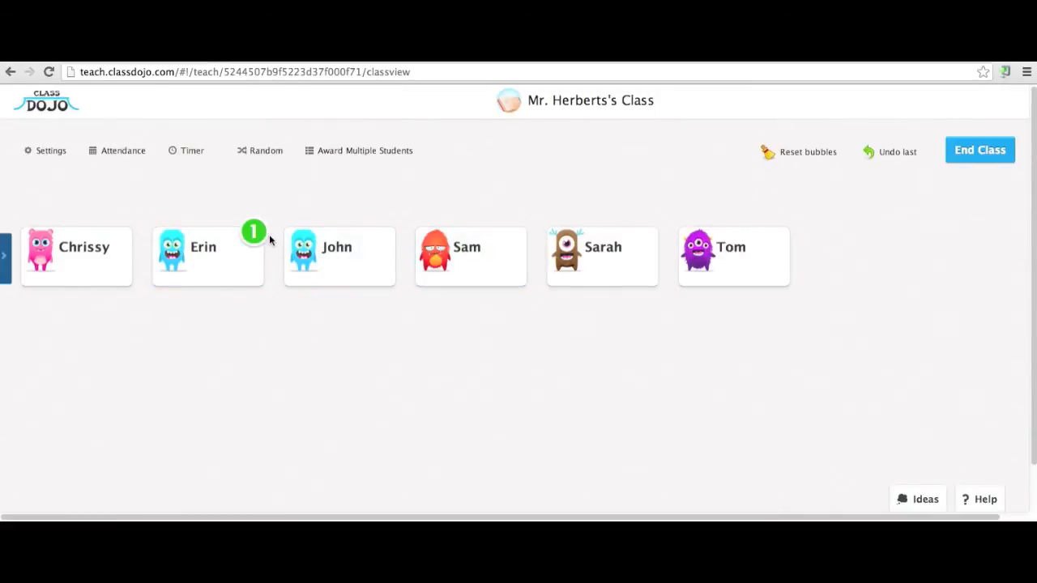
click(471, 257)
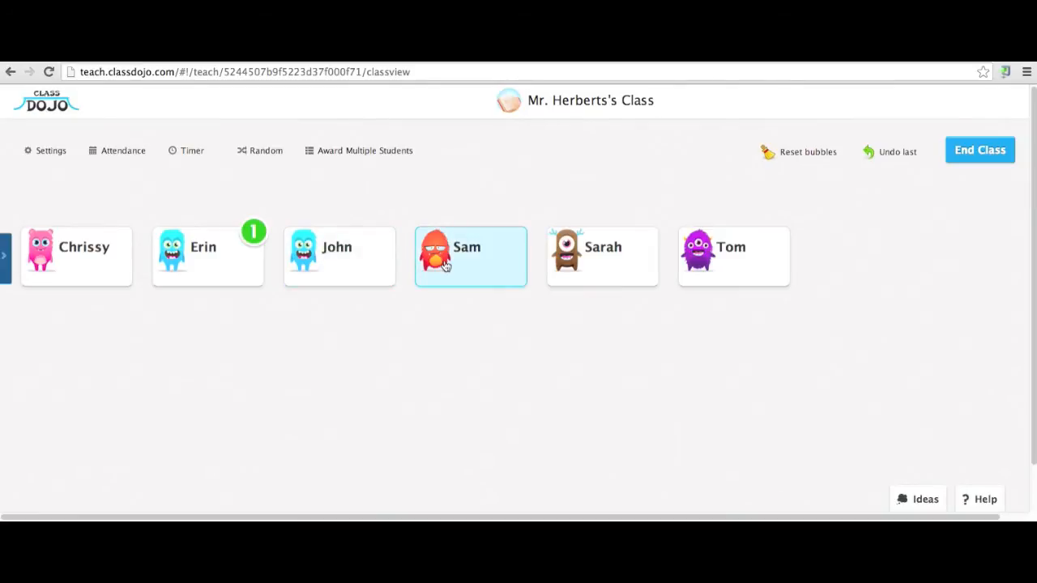
click(471, 256)
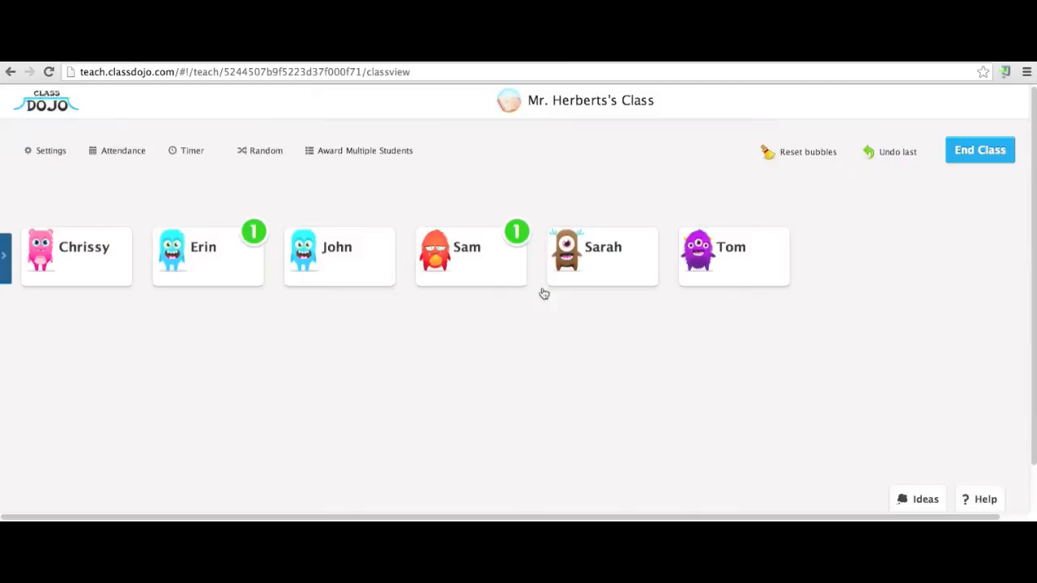
click(471, 257)
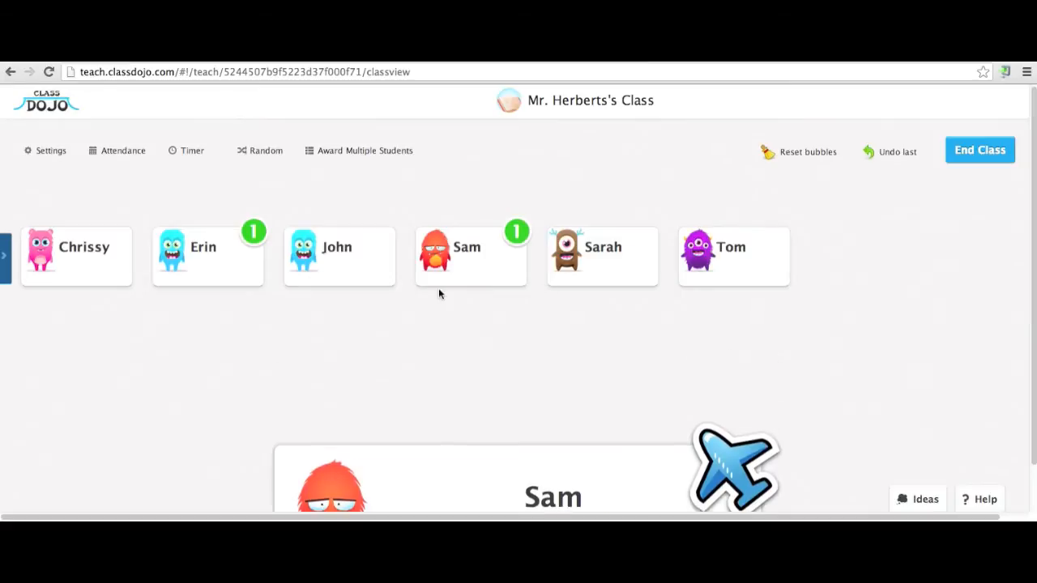
Deduct an Off Task point from John, then award him Persistence
click(339, 256)
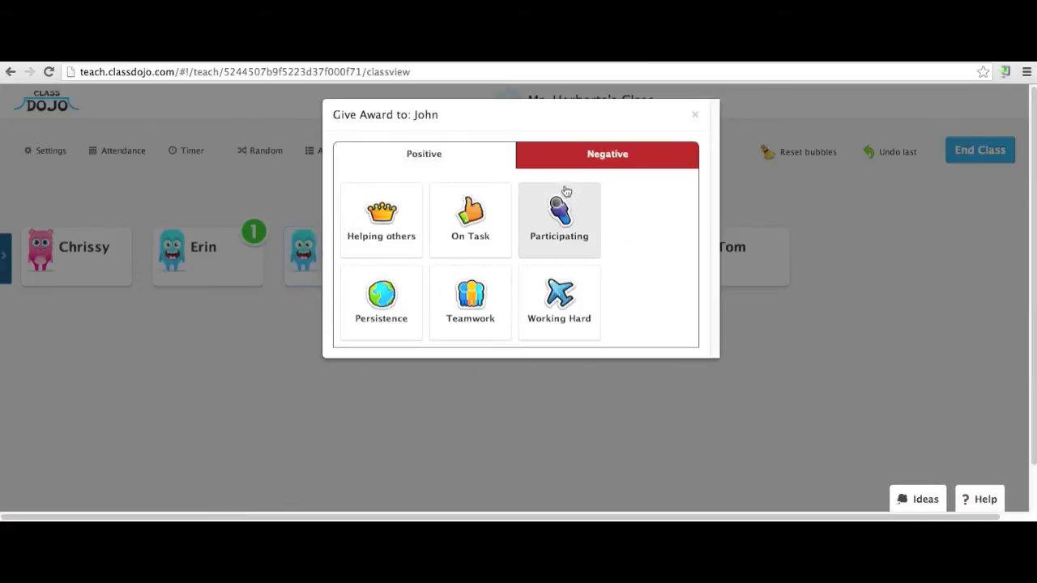
click(424, 154)
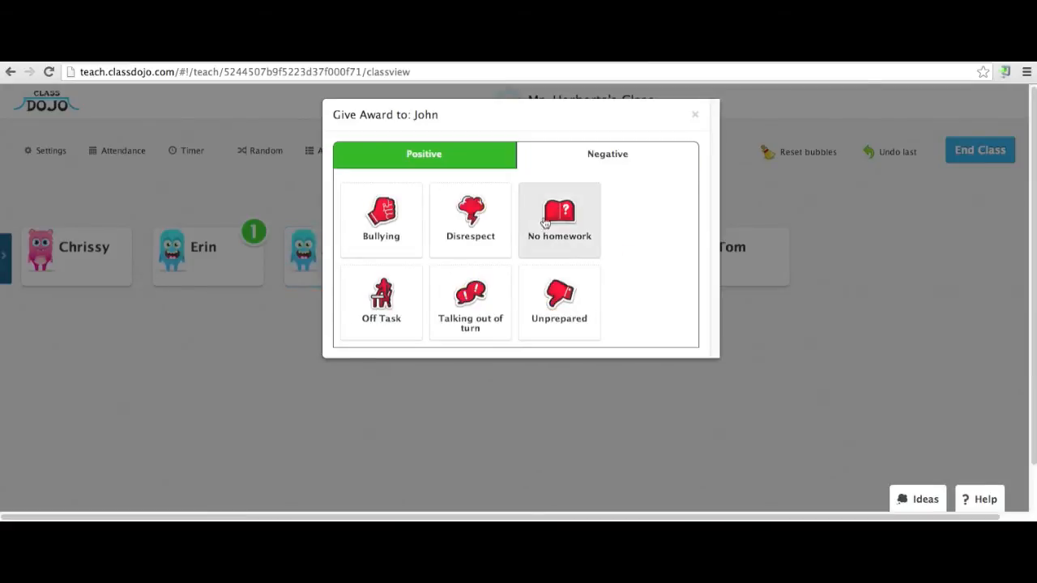
mouse_move(381, 302)
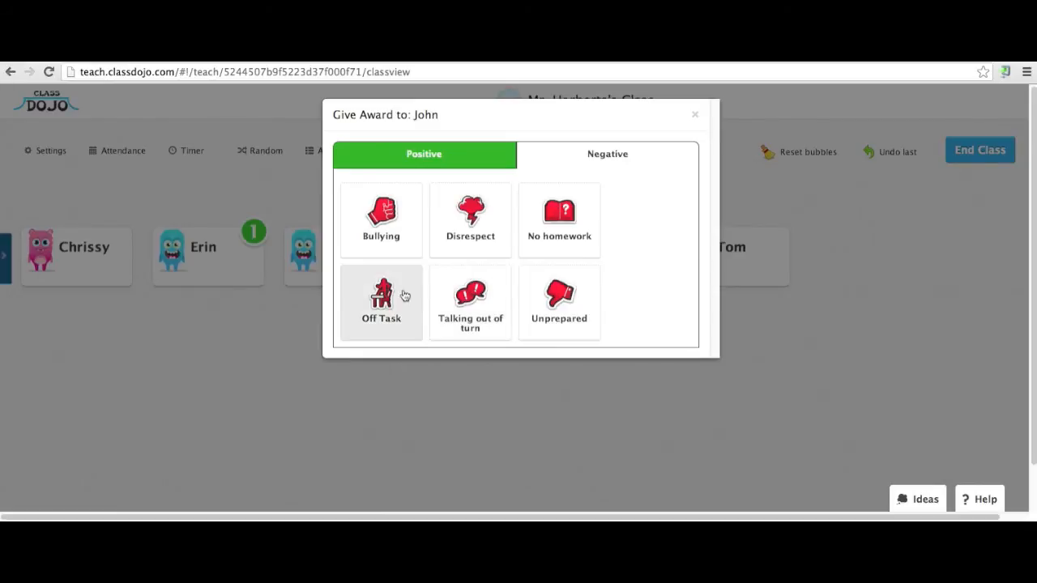
click(381, 302)
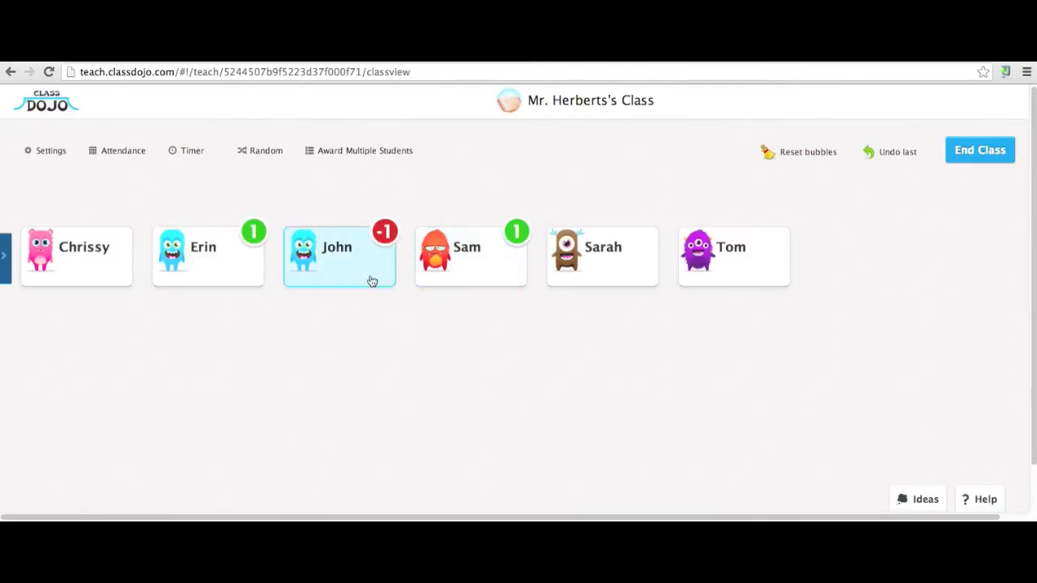
click(339, 257)
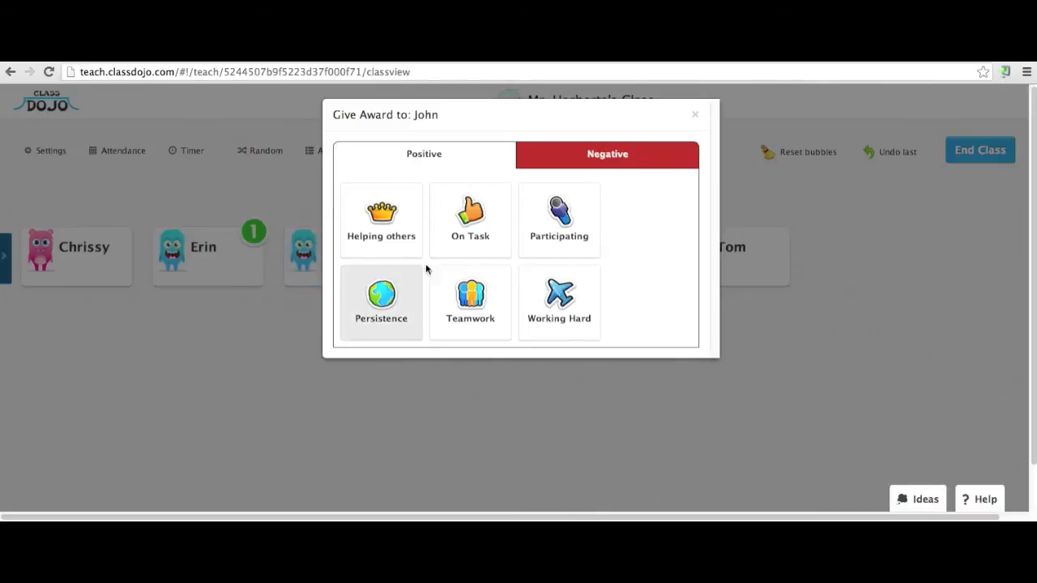
click(469, 219)
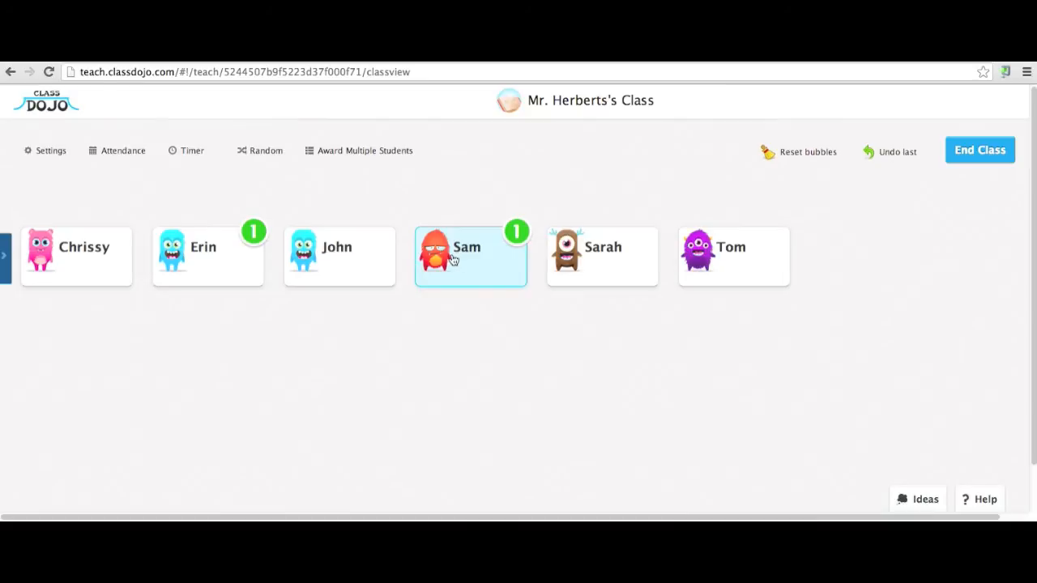
mouse_move(451, 284)
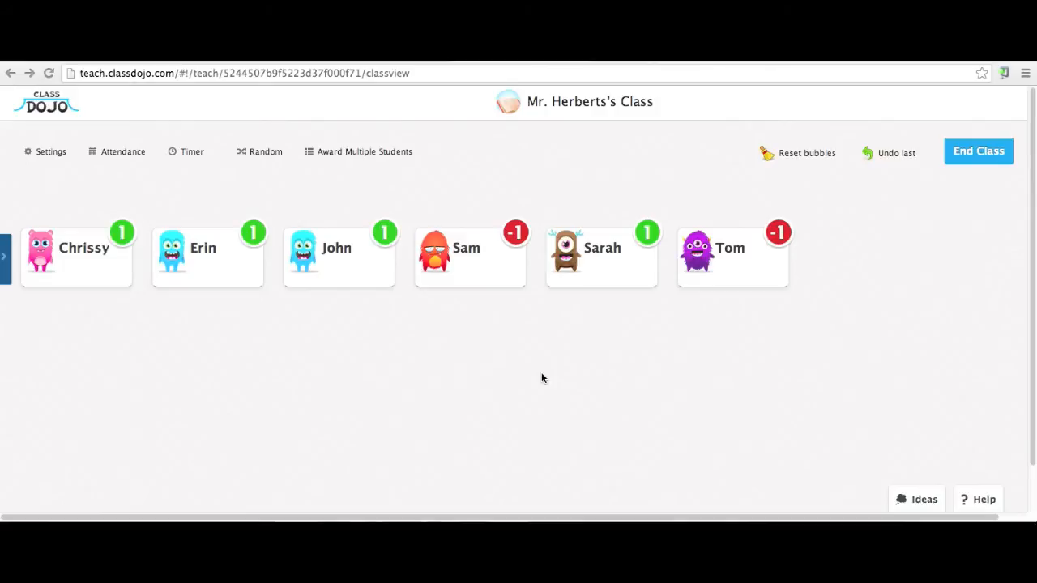
mouse_move(806, 194)
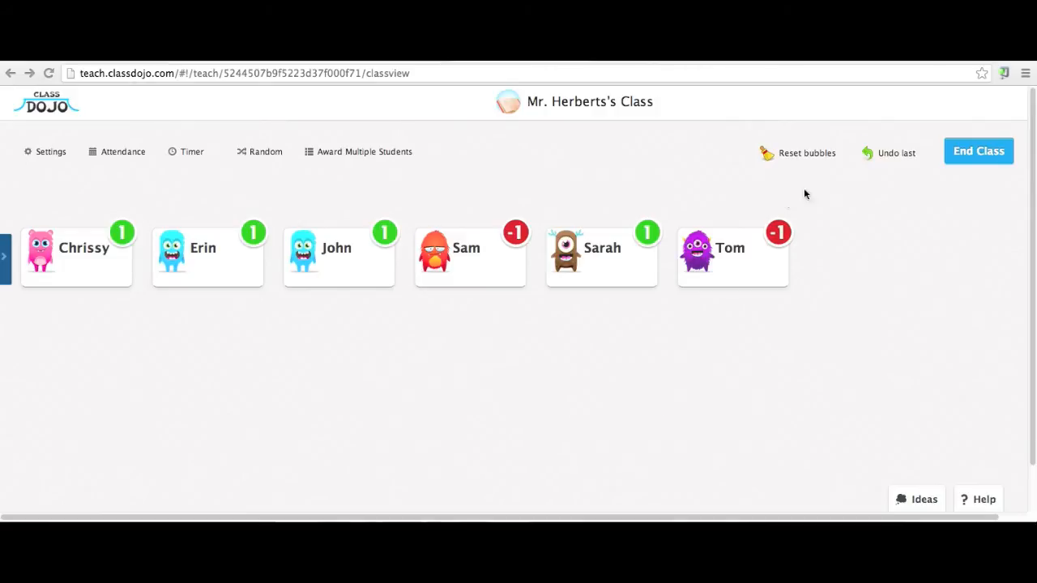
mouse_move(978, 154)
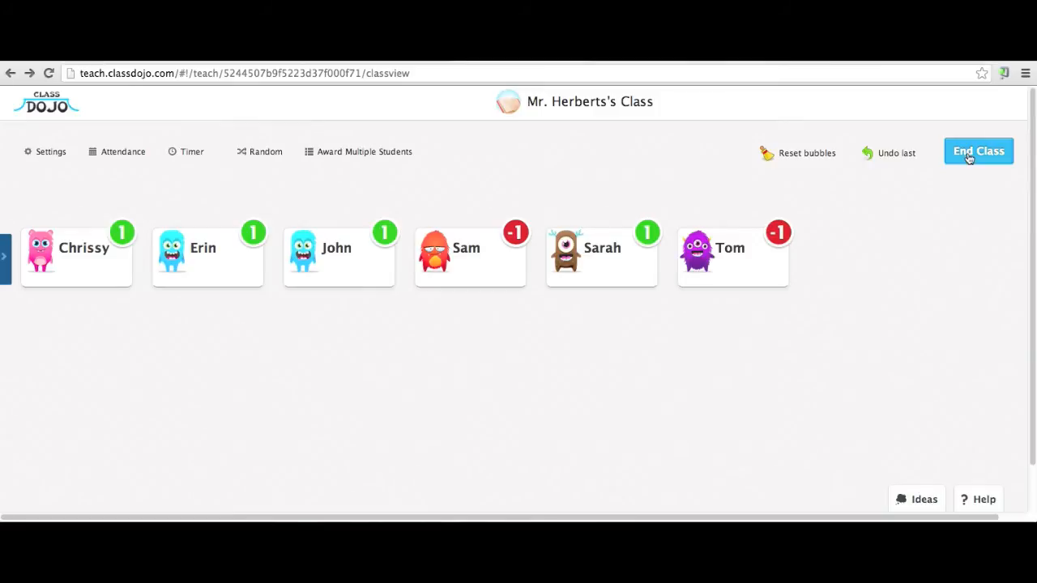
click(978, 152)
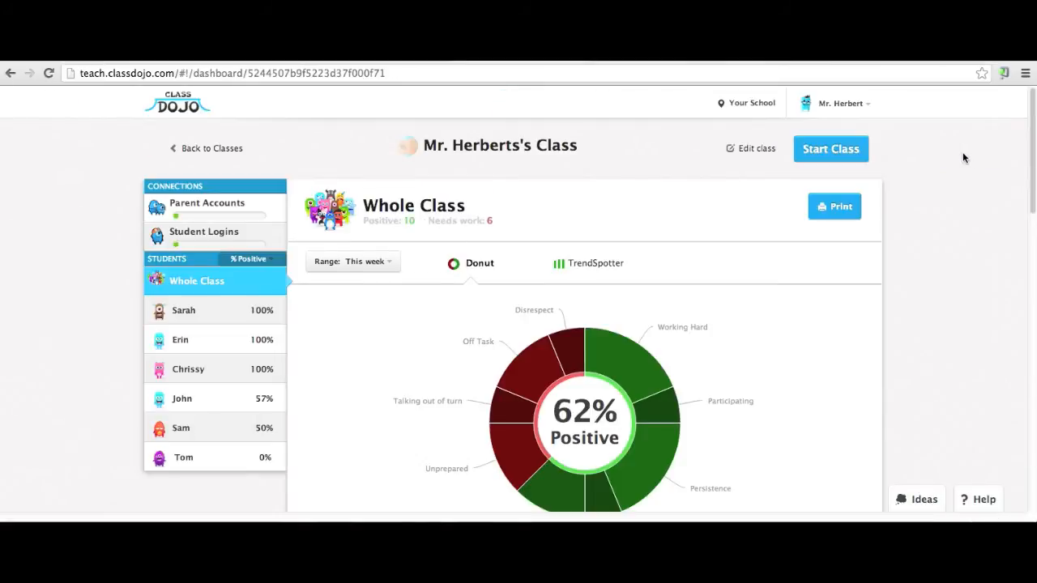
scroll(down, 3)
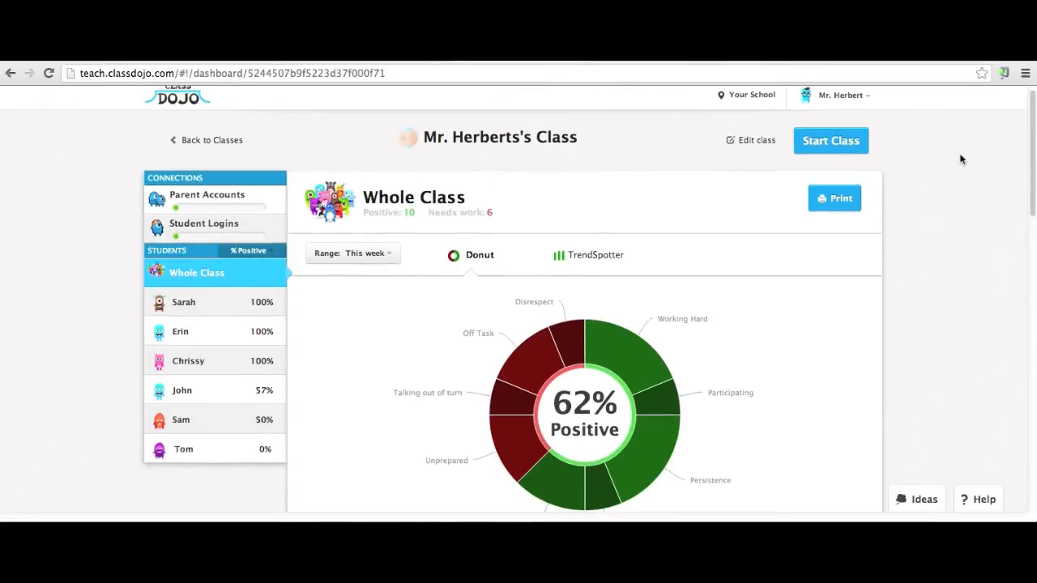
scroll(down, 3)
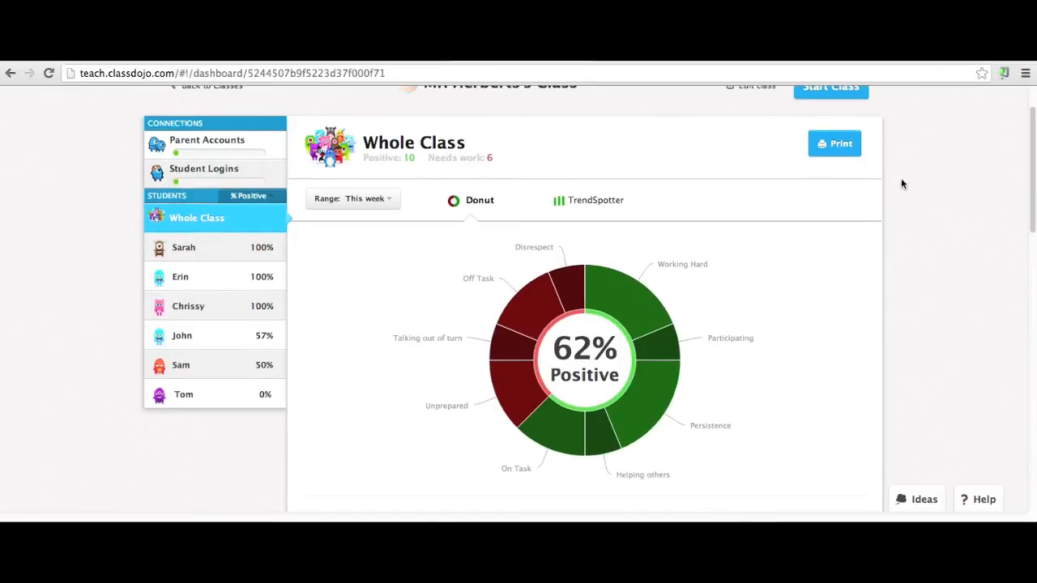
scroll(down, 3)
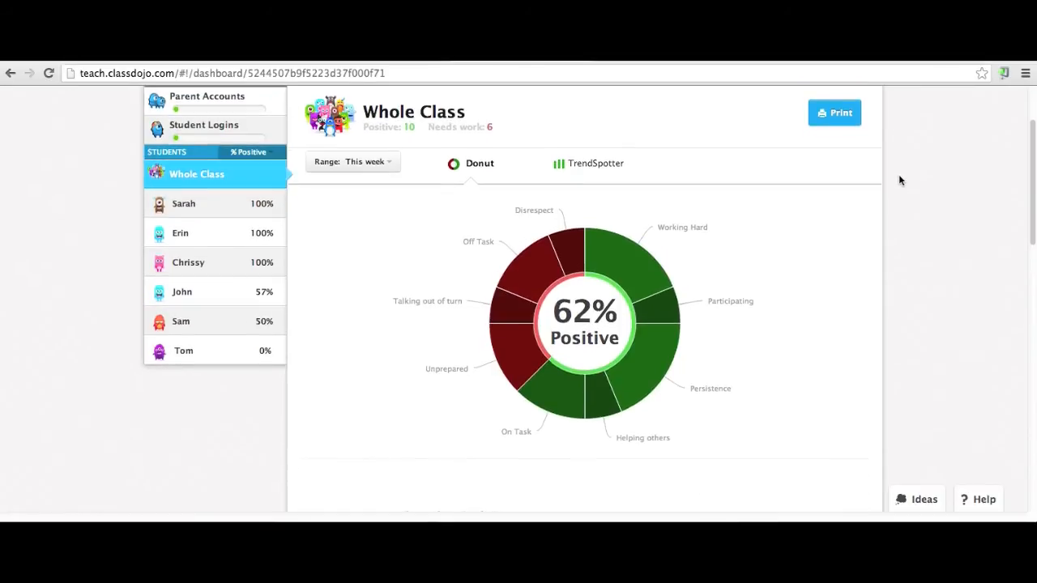
mouse_move(214, 233)
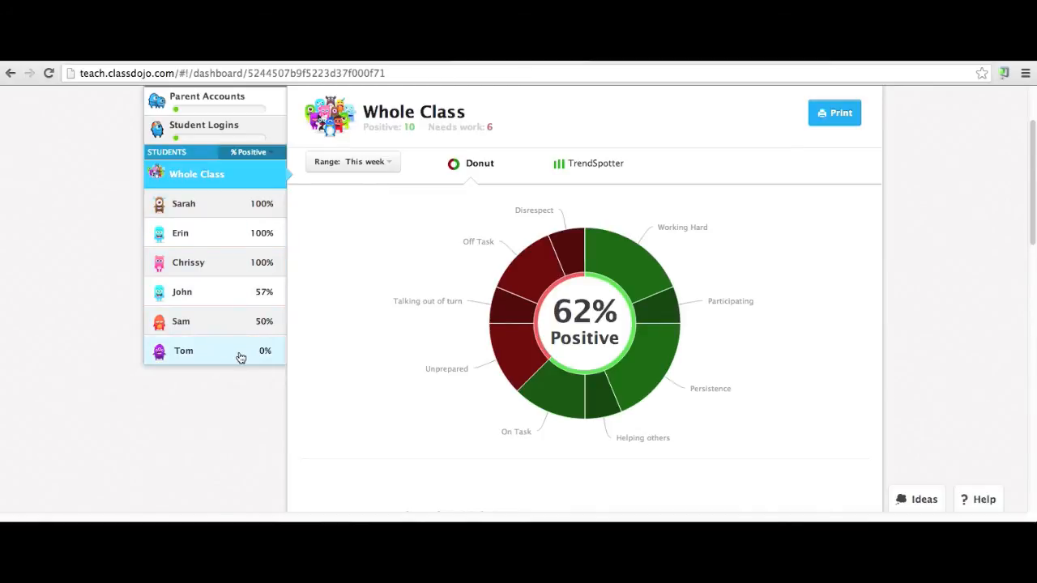
mouse_move(239, 336)
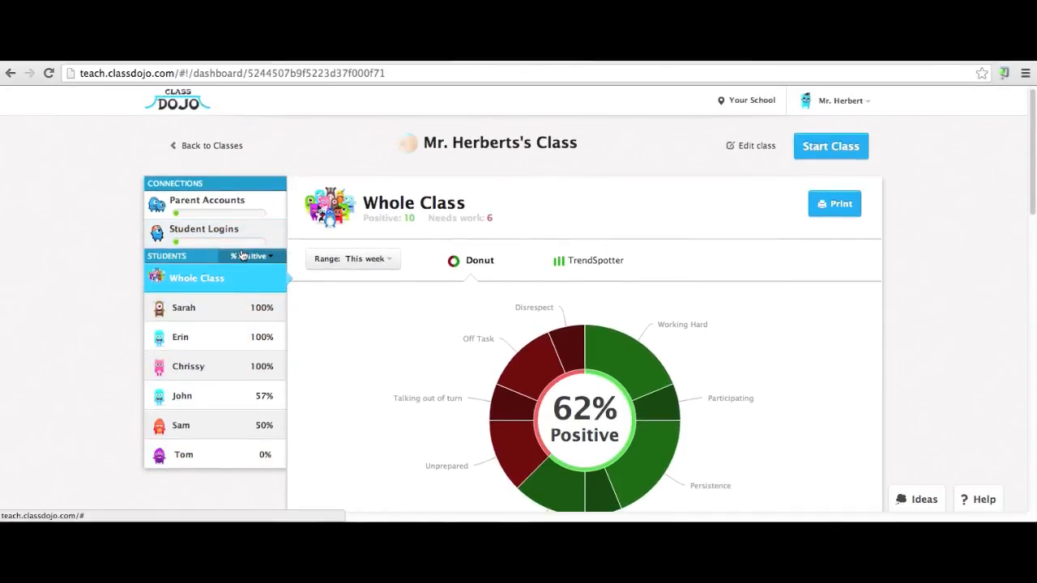
mouse_move(630, 184)
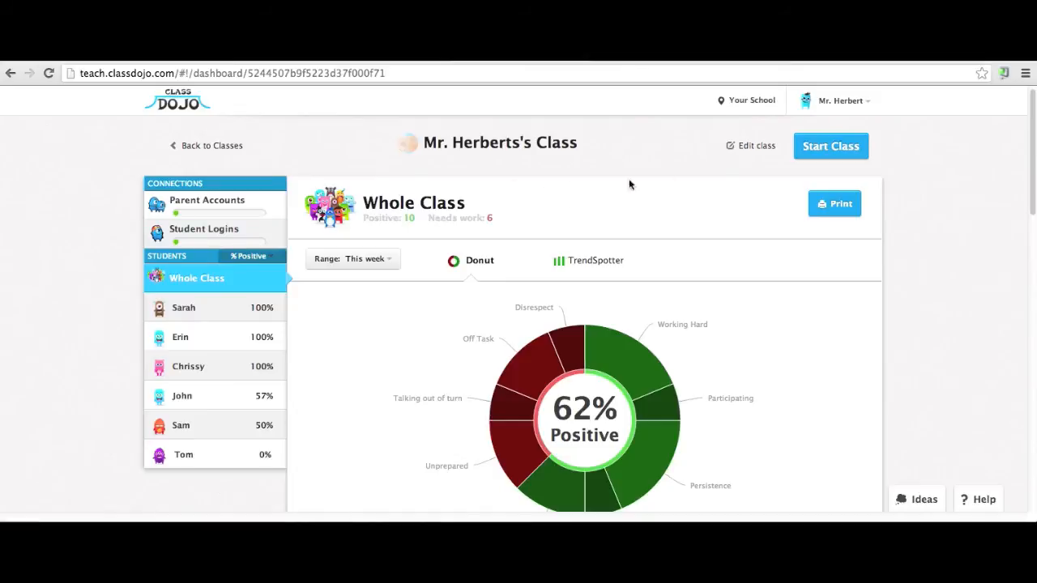
In class settings, give Sarah the brown monster avatar with red target
click(756, 146)
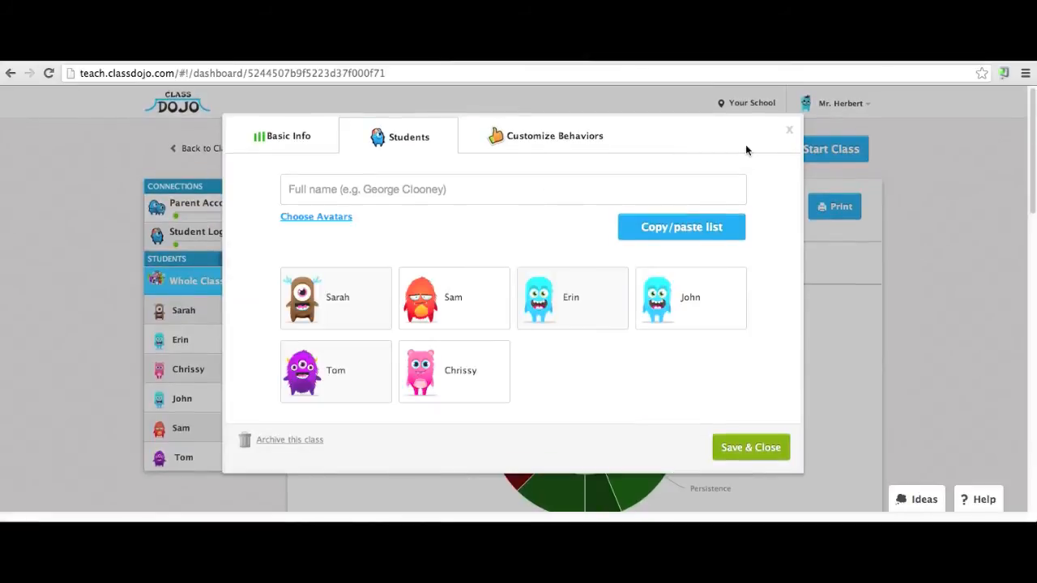
mouse_move(344, 235)
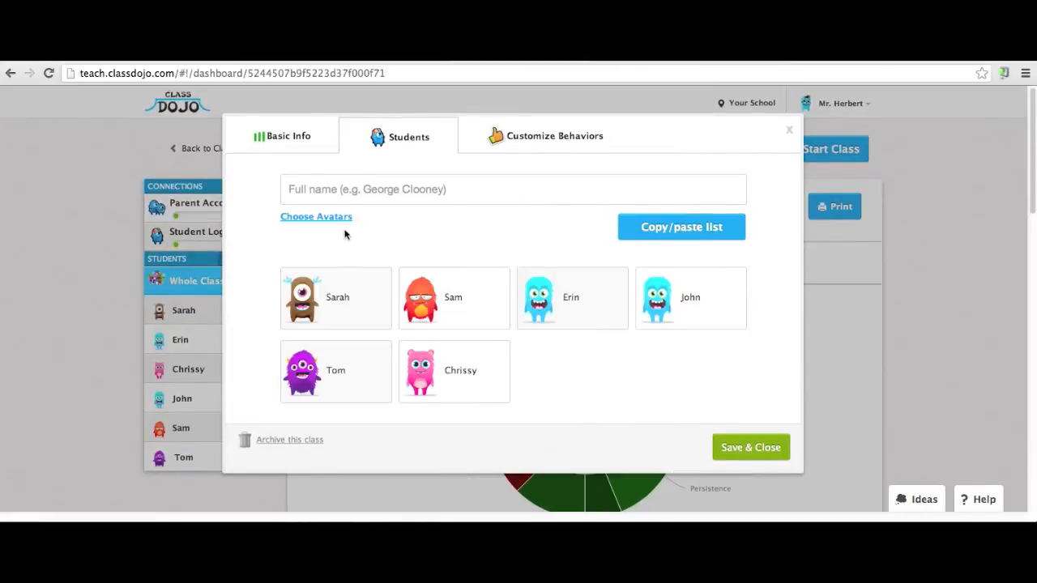
click(338, 298)
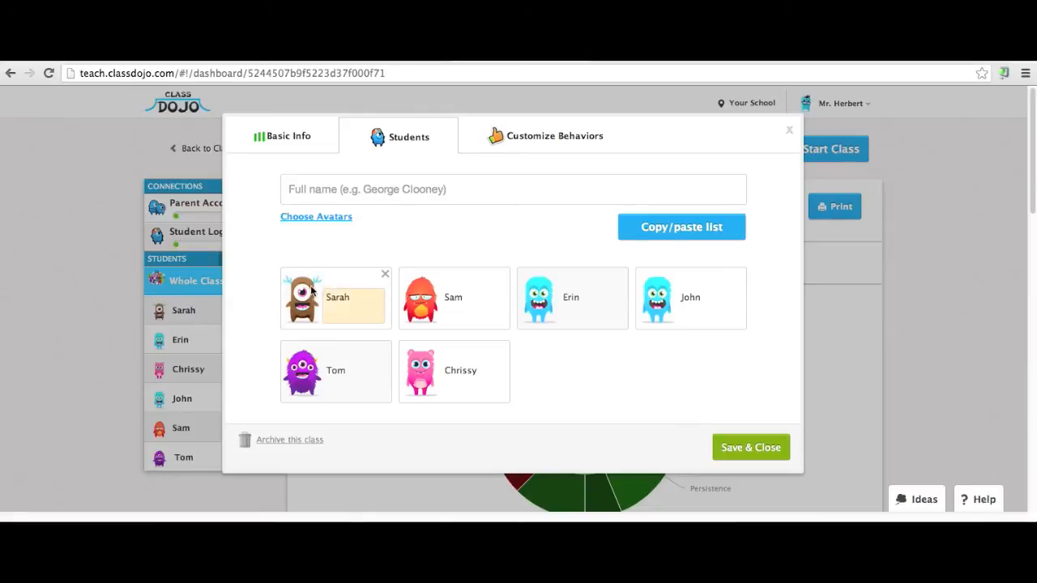
click(316, 216)
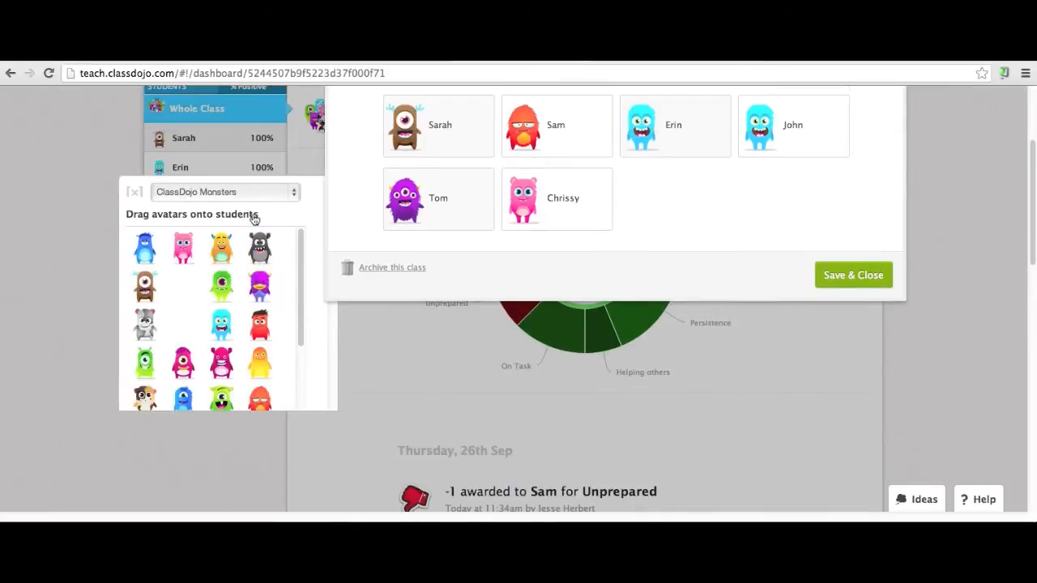
scroll(down, 3)
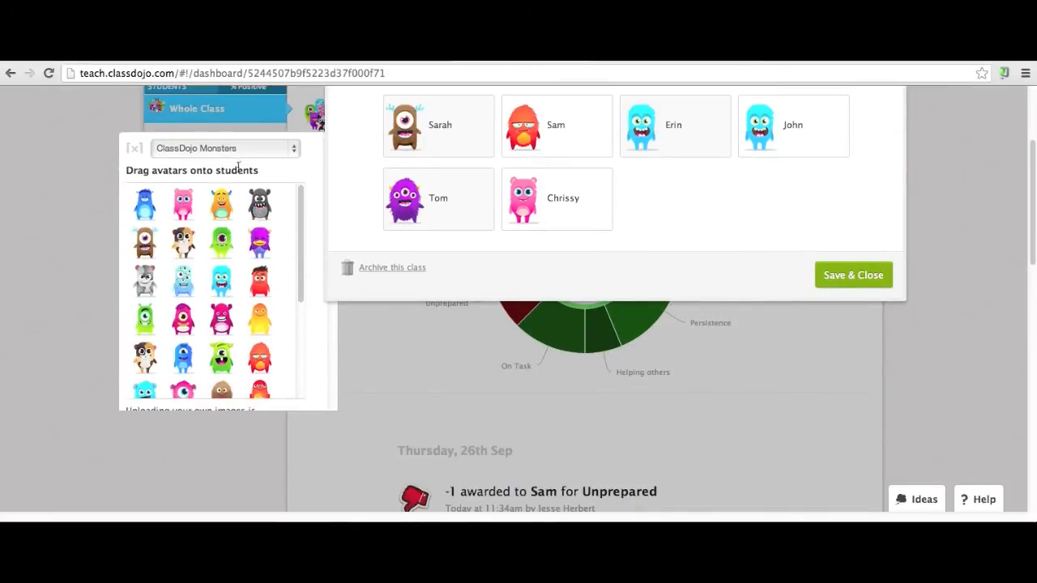
scroll(down, 3)
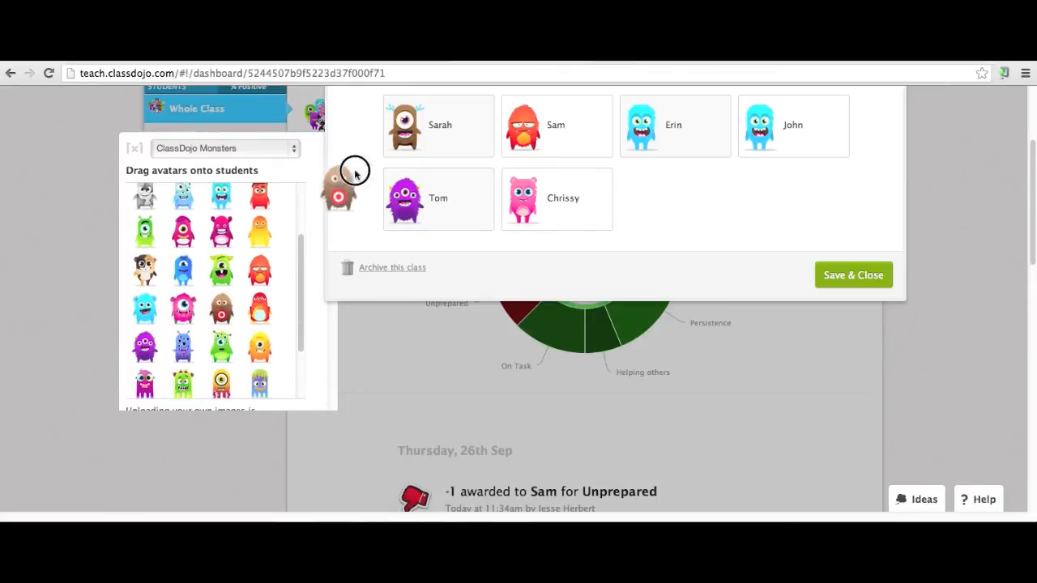
drag(341, 191, 405, 124)
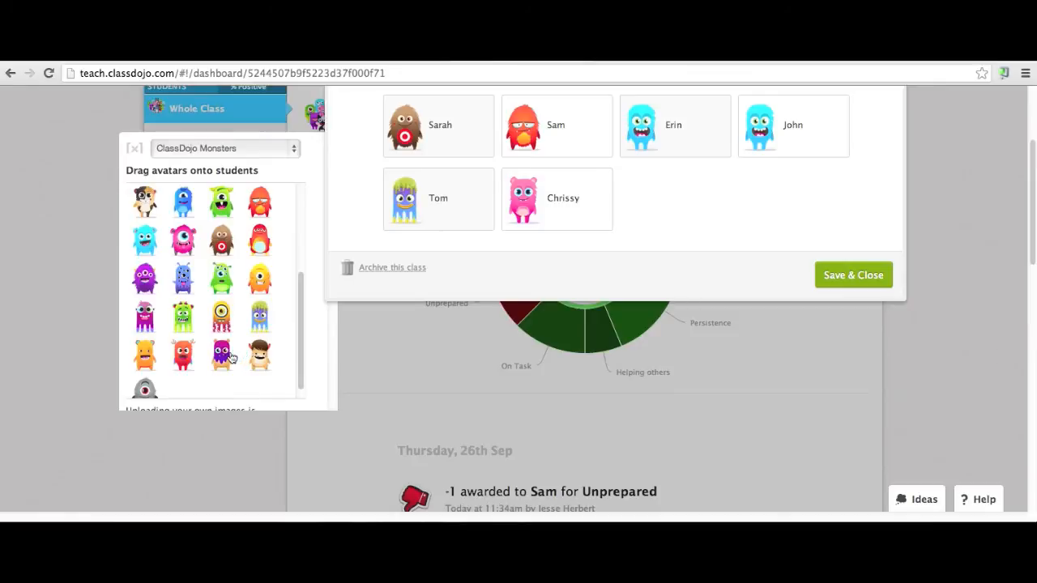
Assign new monster avatars to the remaining students and save the class
scroll(down, 3)
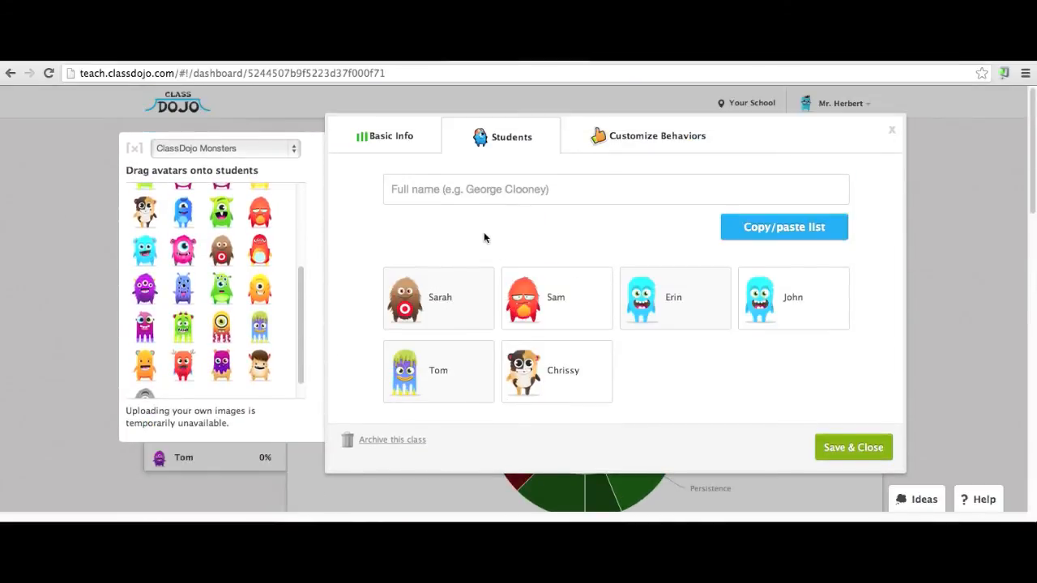
scroll(down, 3)
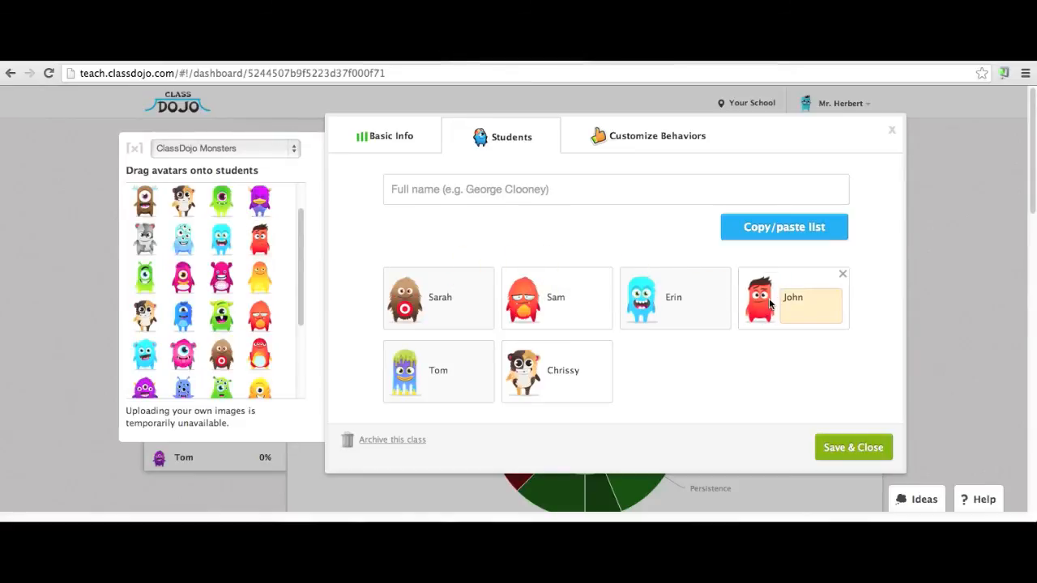
click(674, 297)
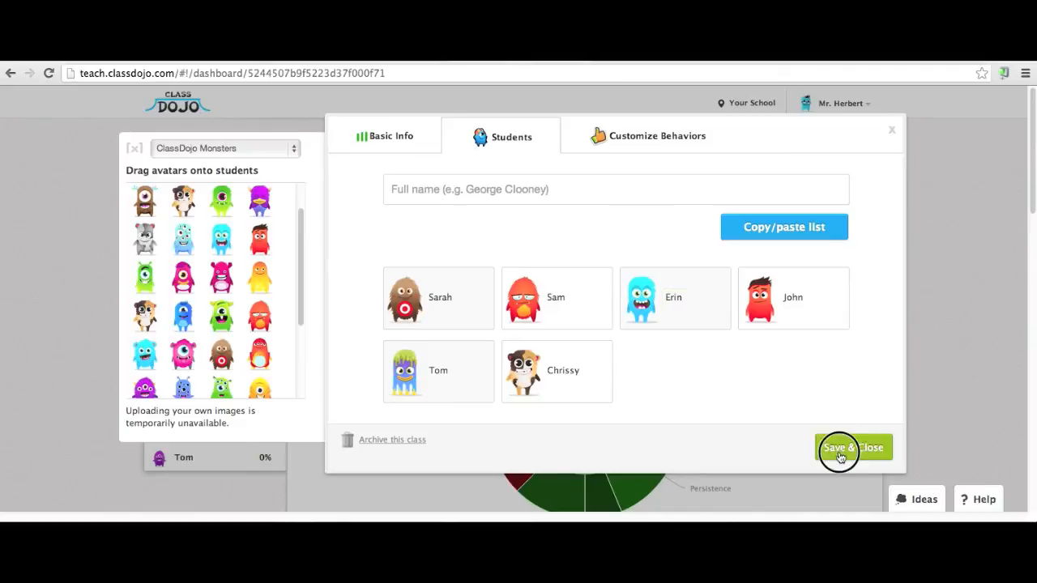
click(853, 447)
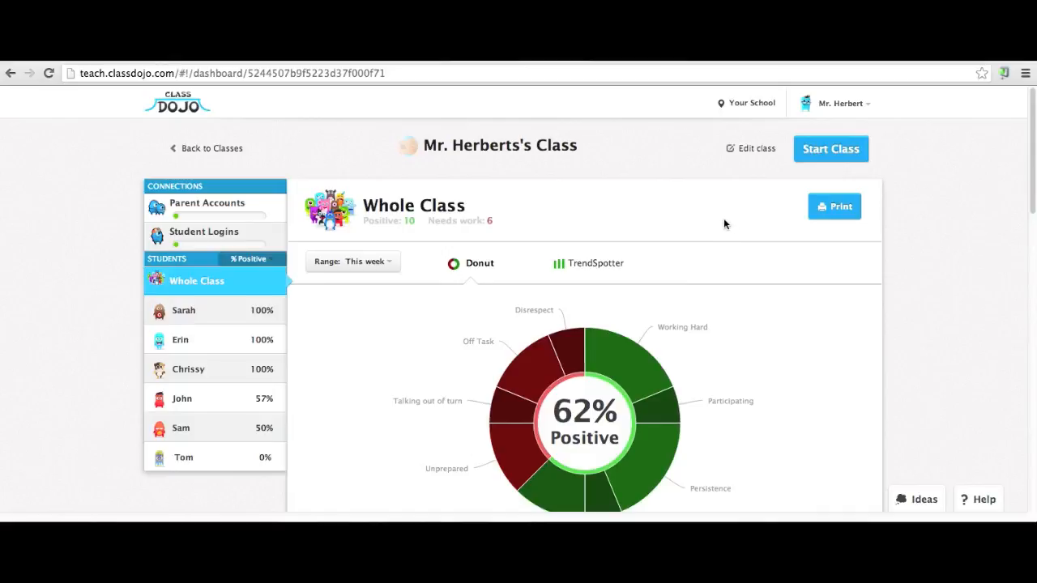
mouse_move(731, 209)
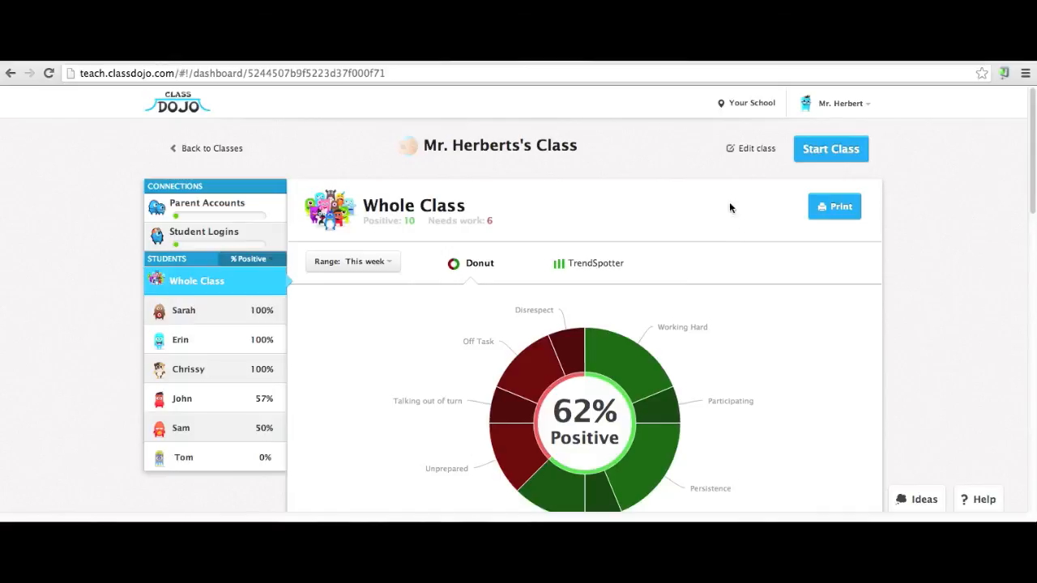
Start the class and reset all six students' point bubbles to zero
click(830, 149)
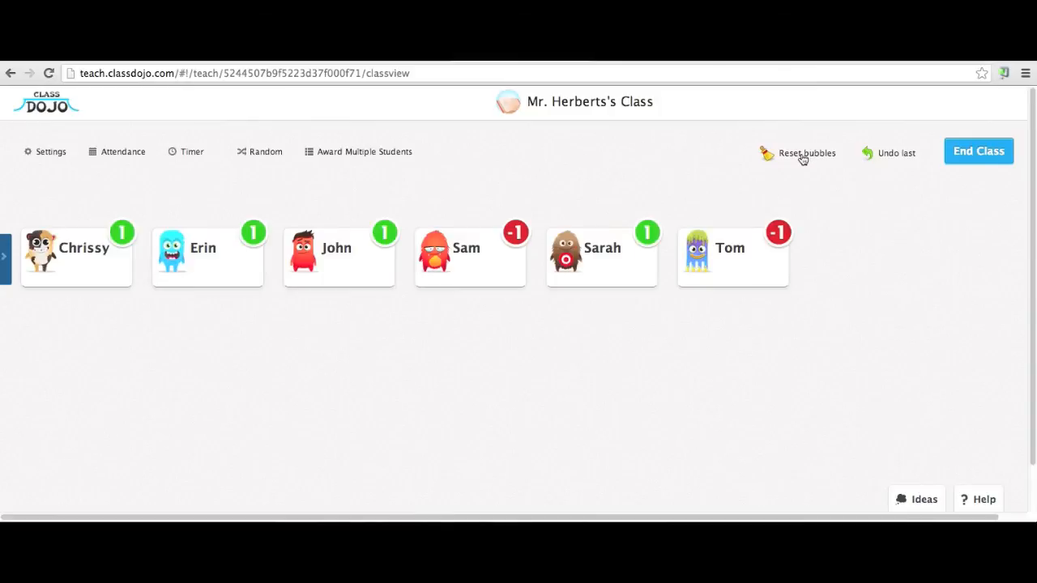
mouse_move(786, 174)
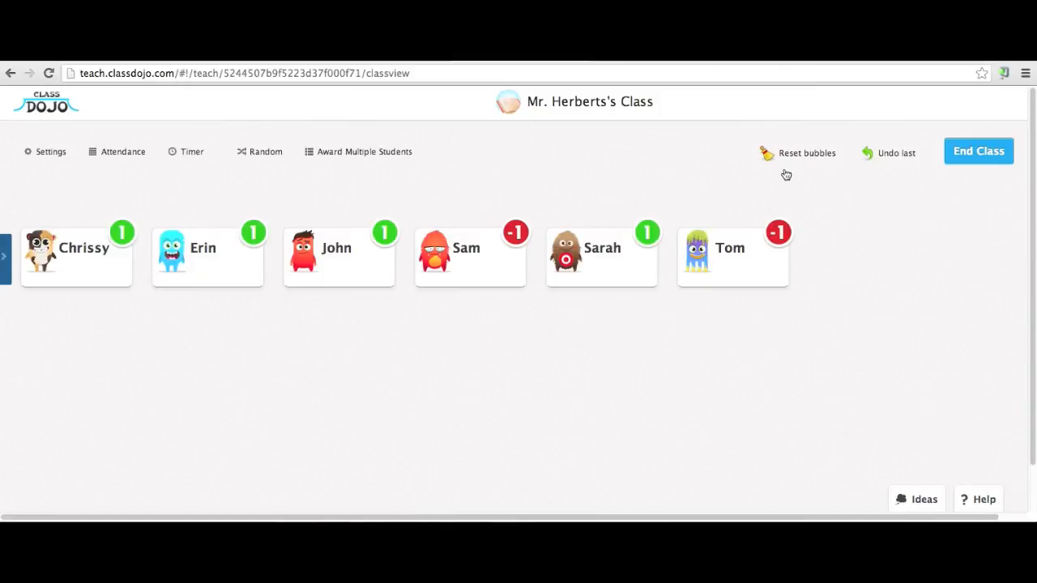
mouse_move(796, 158)
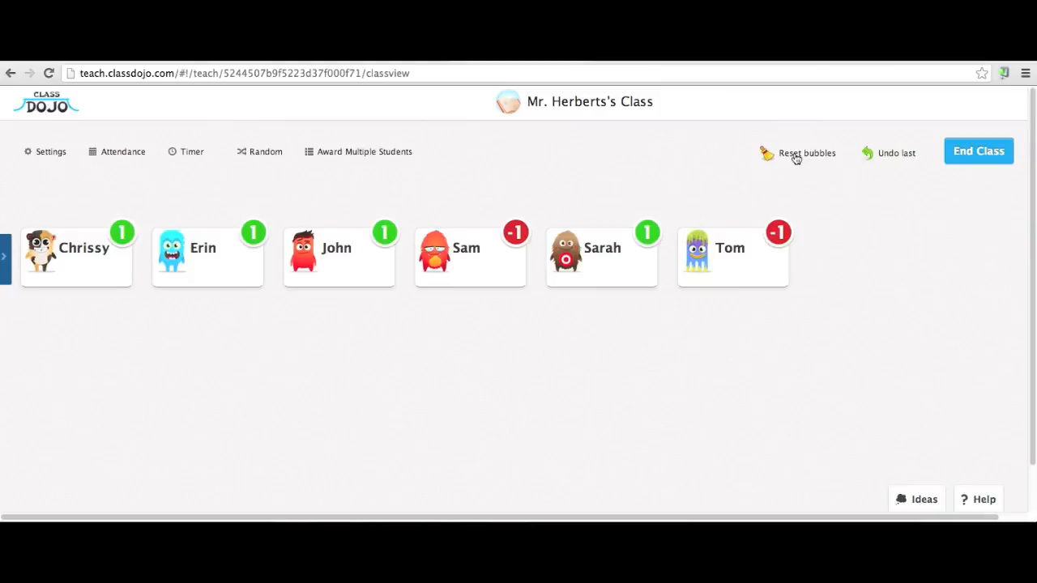
click(806, 152)
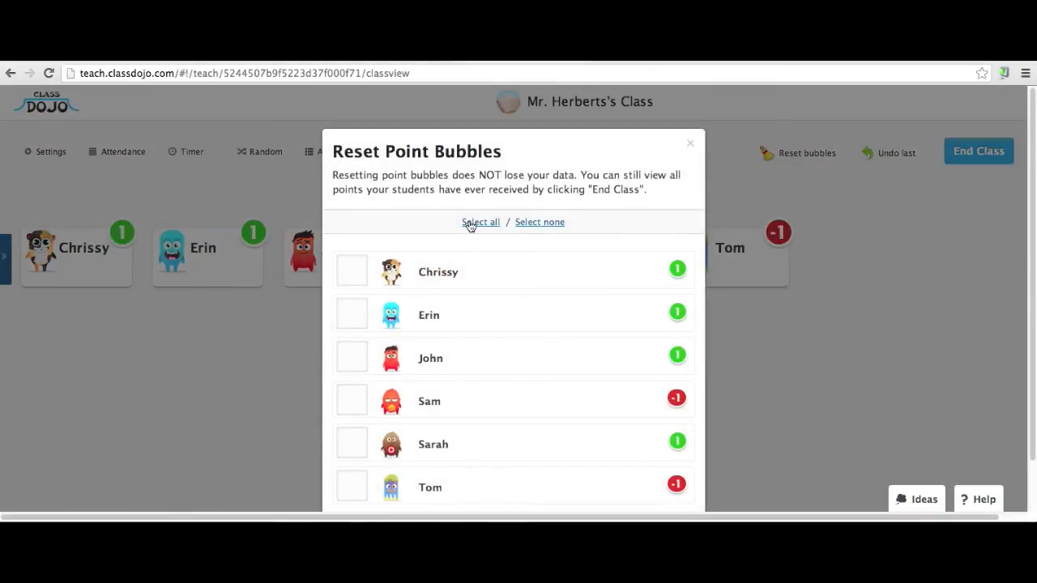
click(480, 221)
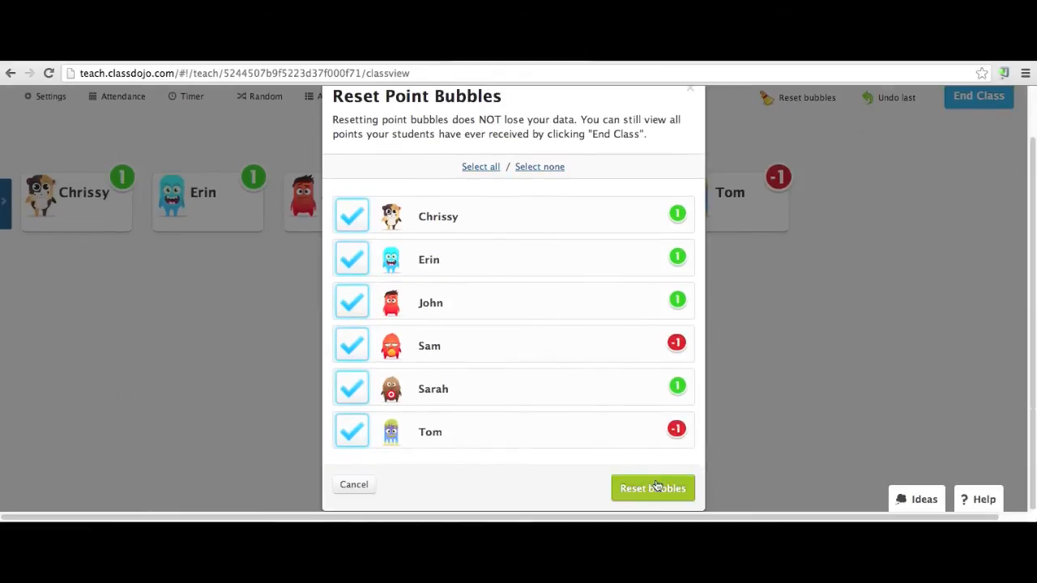
click(653, 488)
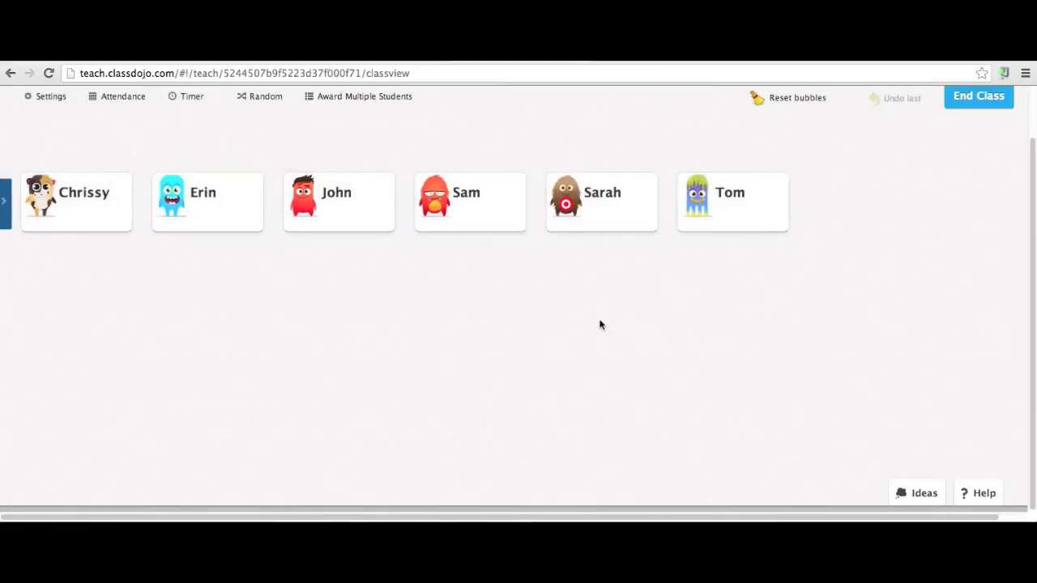
mouse_move(615, 319)
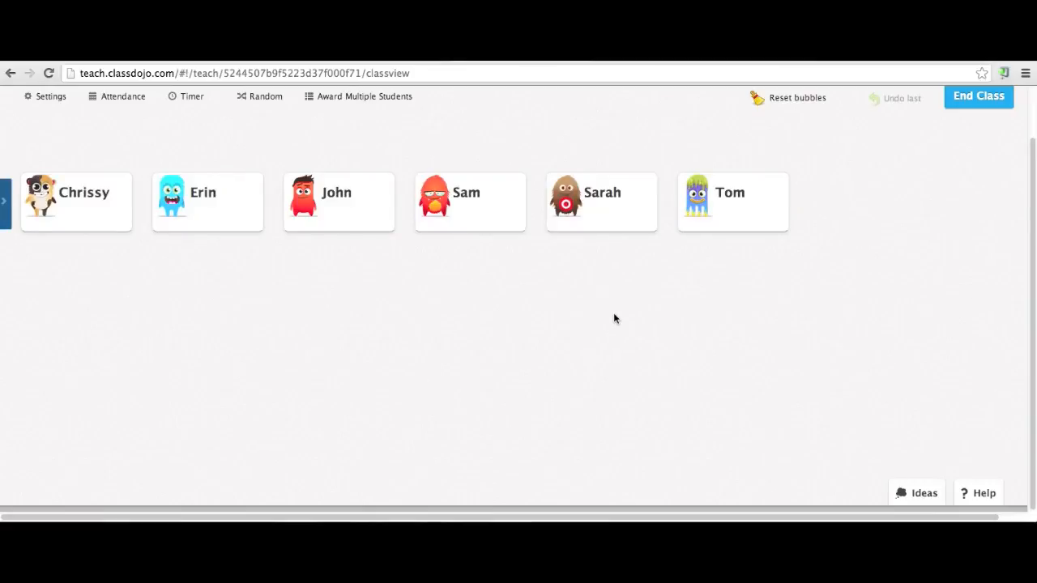
mouse_move(359, 283)
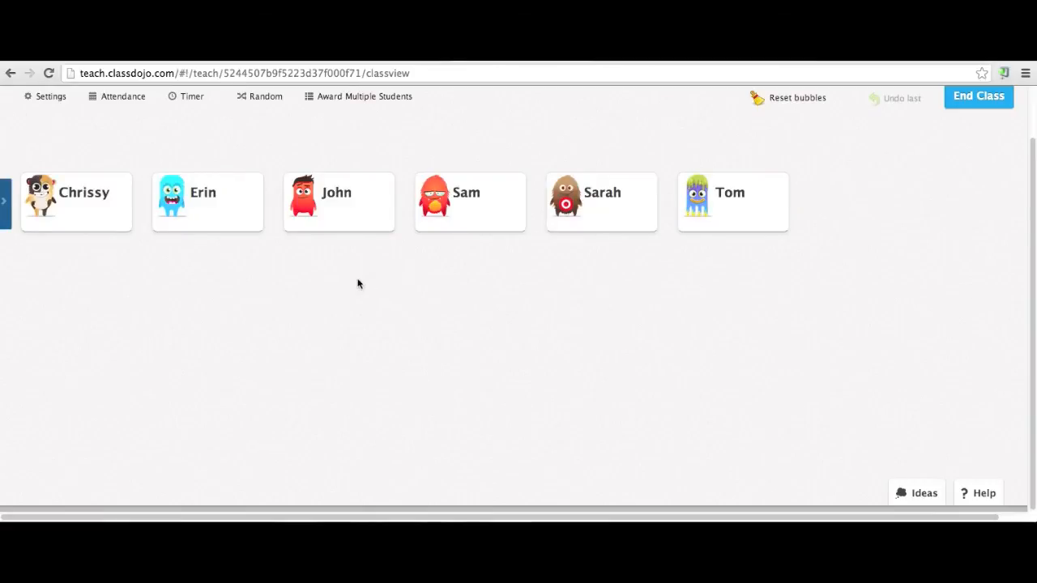
mouse_move(14, 253)
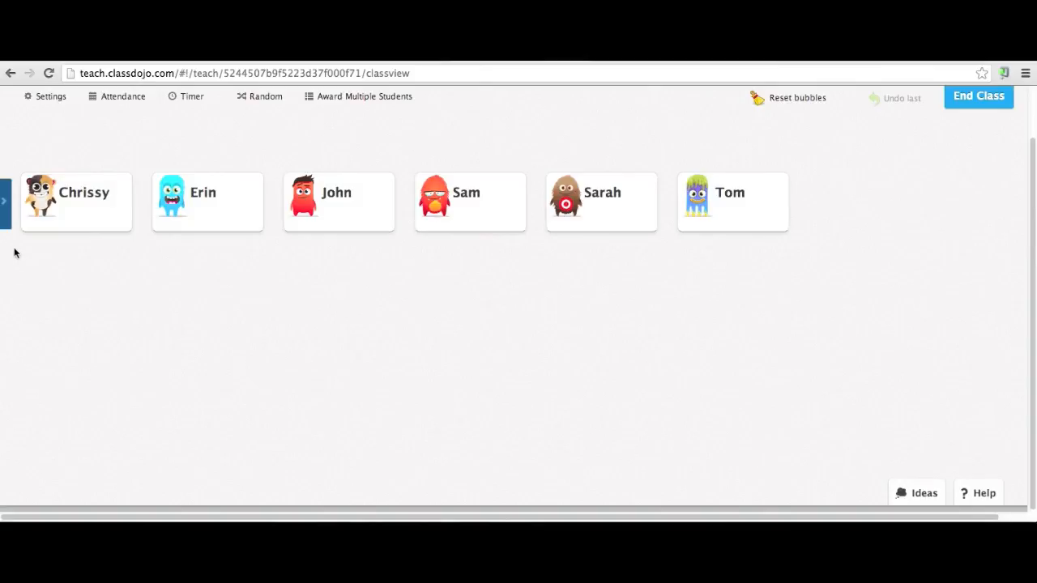